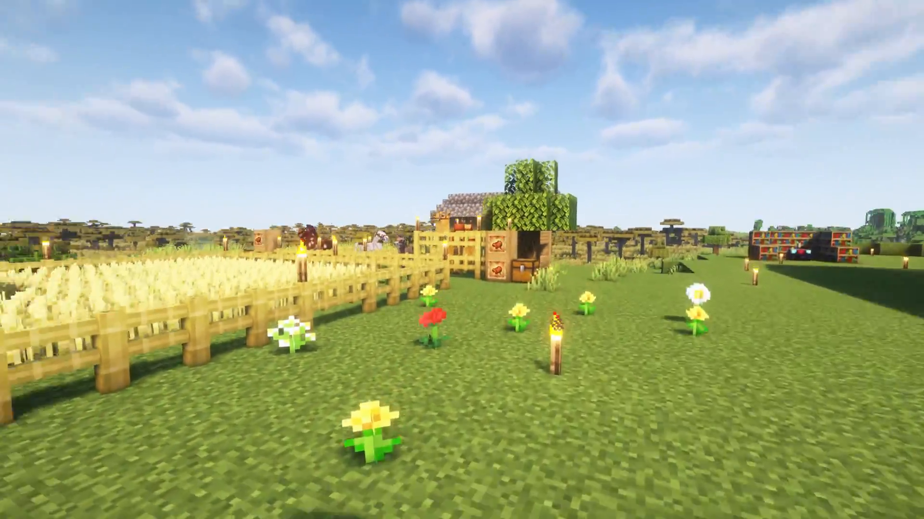
mouse_move(461, 260)
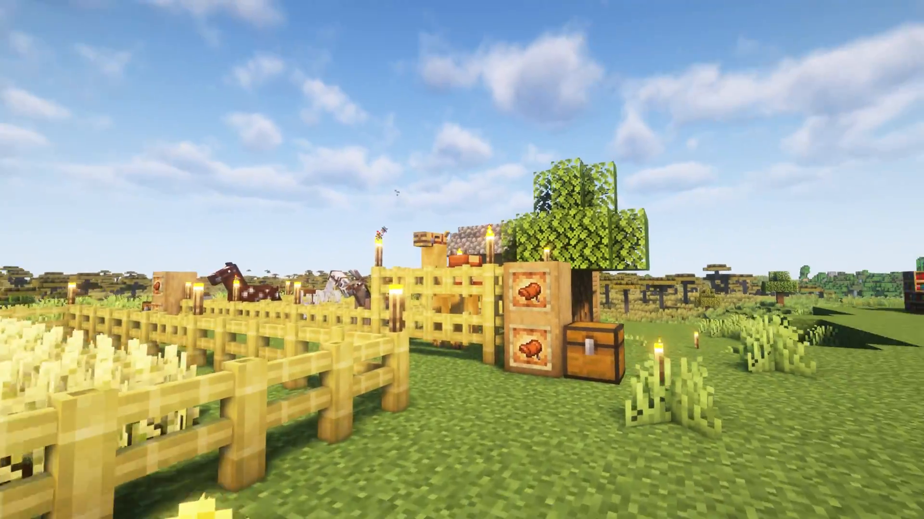
mouse_move(462, 260)
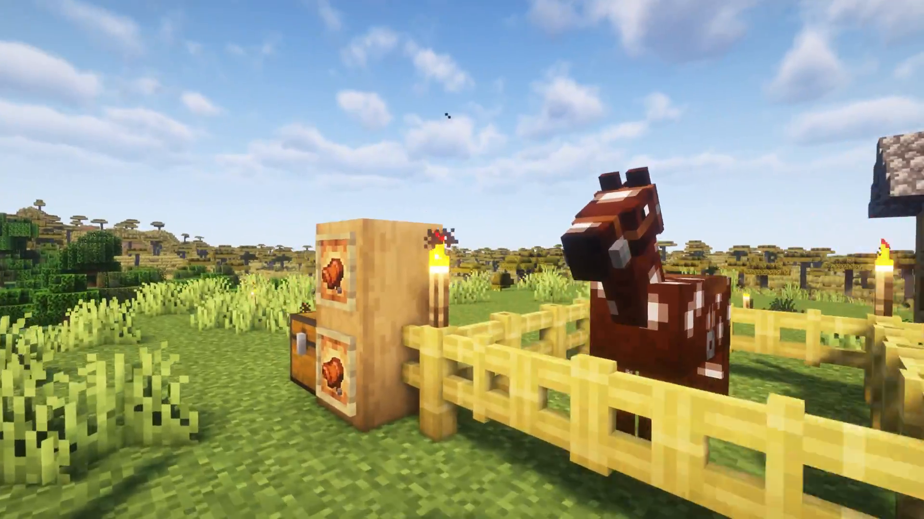
mouse_move(462, 260)
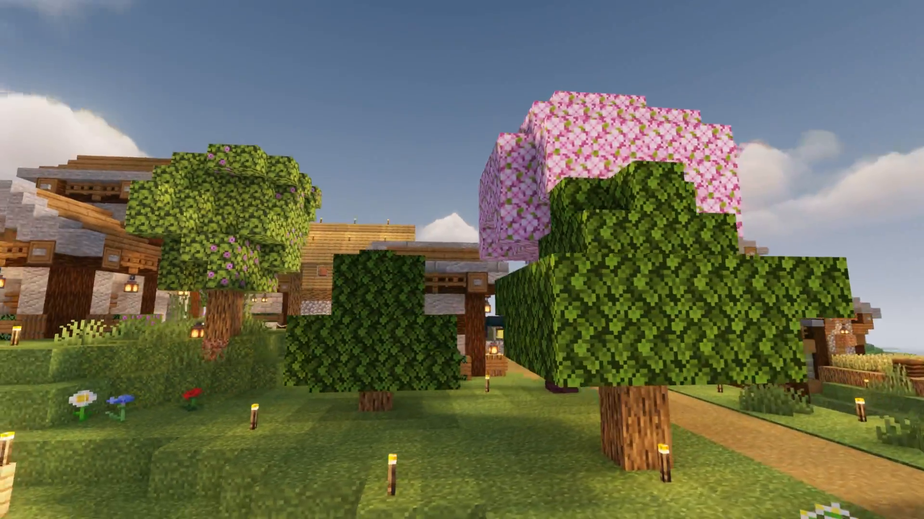
mouse_move(461, 260)
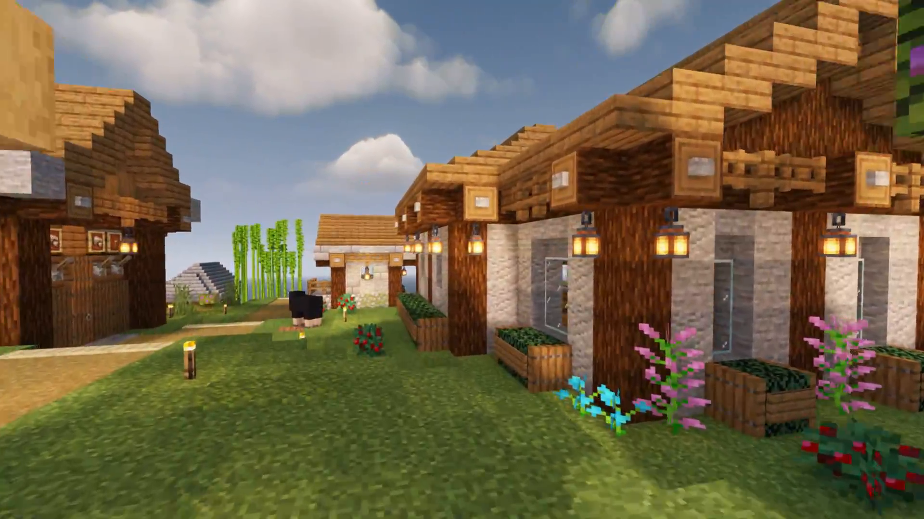
mouse_move(461, 260)
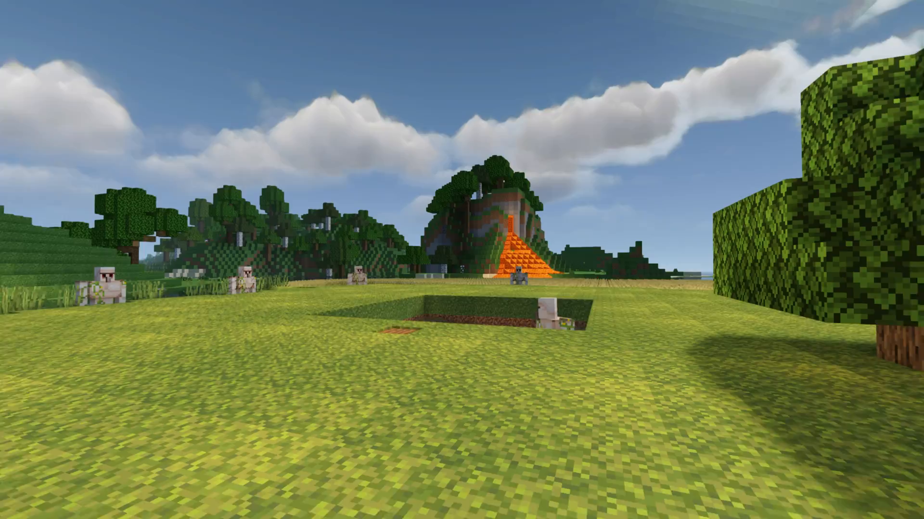
mouse_move(462, 260)
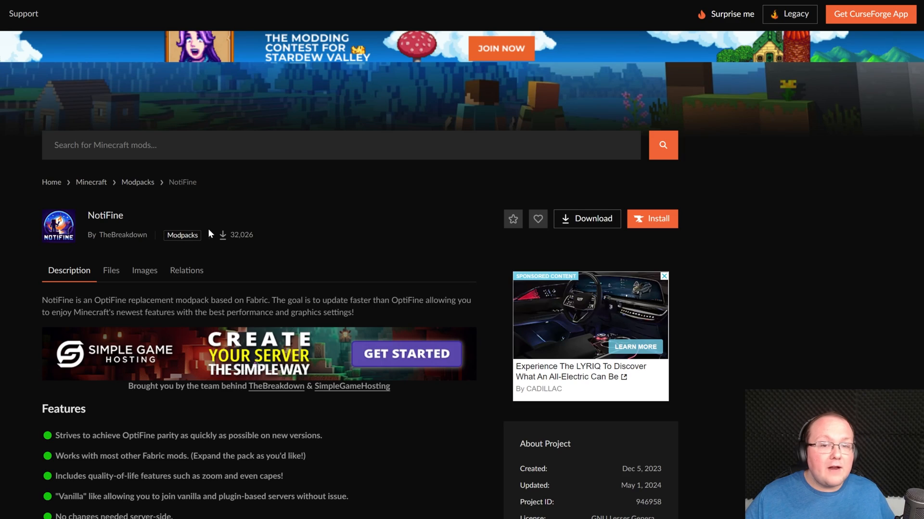
mouse_move(240, 194)
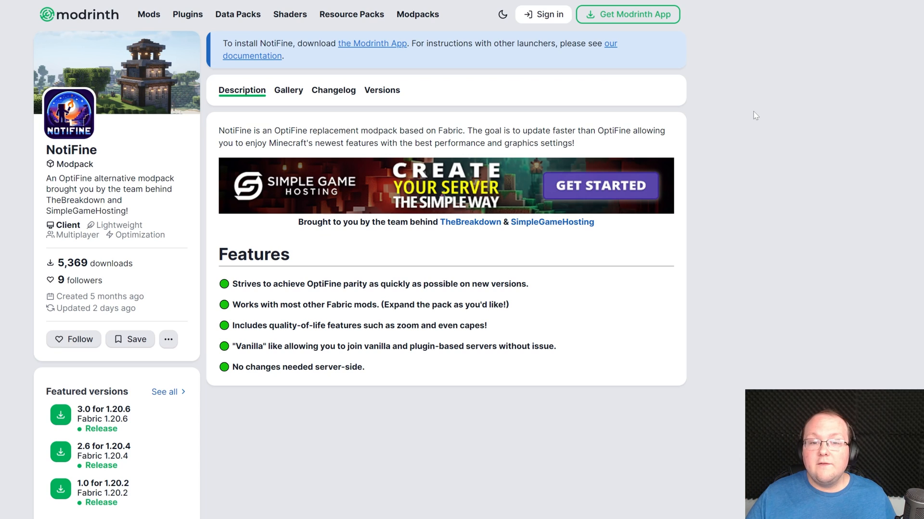
mouse_move(190, 129)
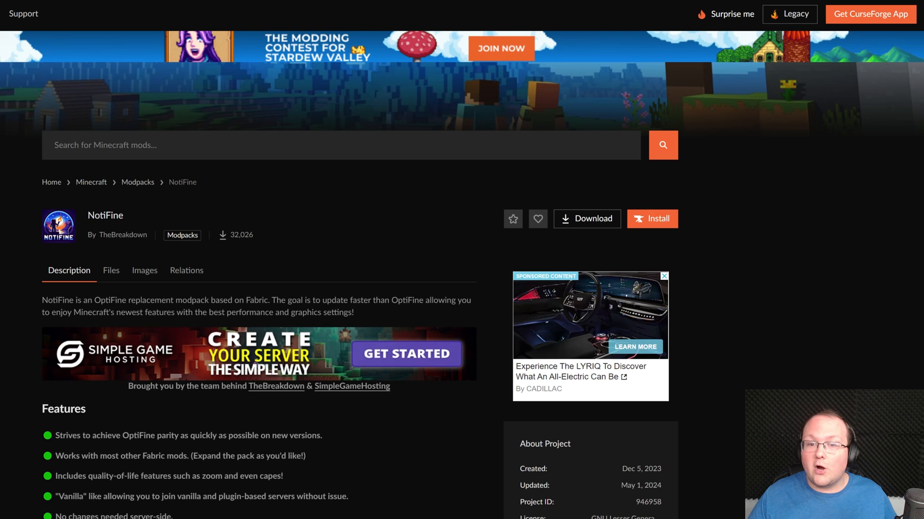
mouse_move(721, 139)
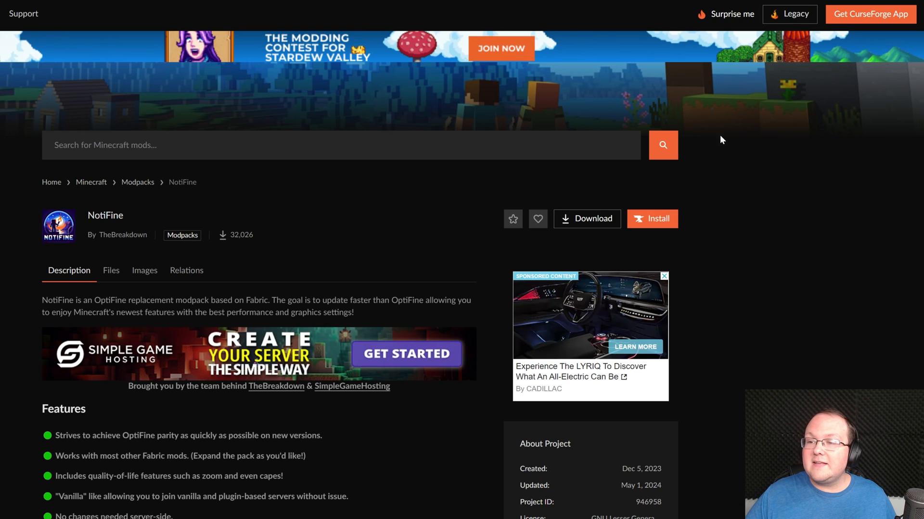
mouse_move(836, 100)
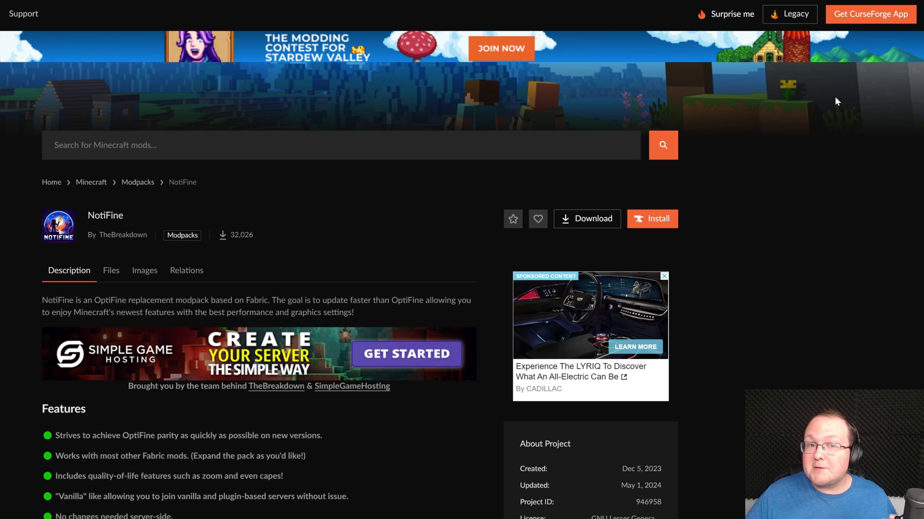
mouse_move(870, 13)
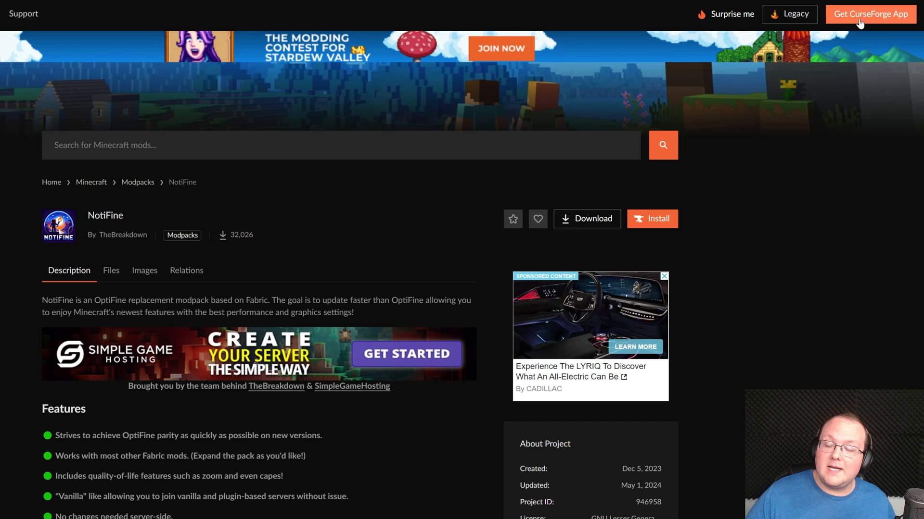
Go from NotiFine's page to the CurseForge for Windows download page.
click(870, 14)
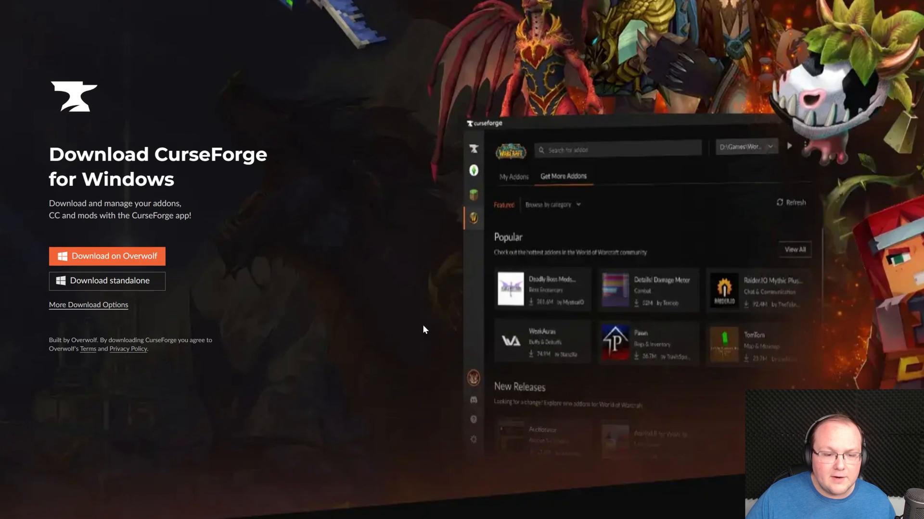
mouse_move(574, 210)
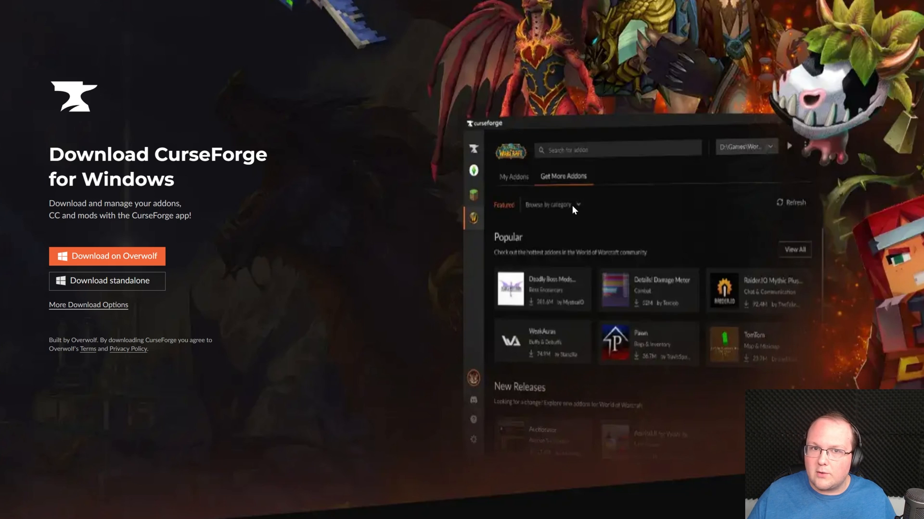
mouse_move(202, 295)
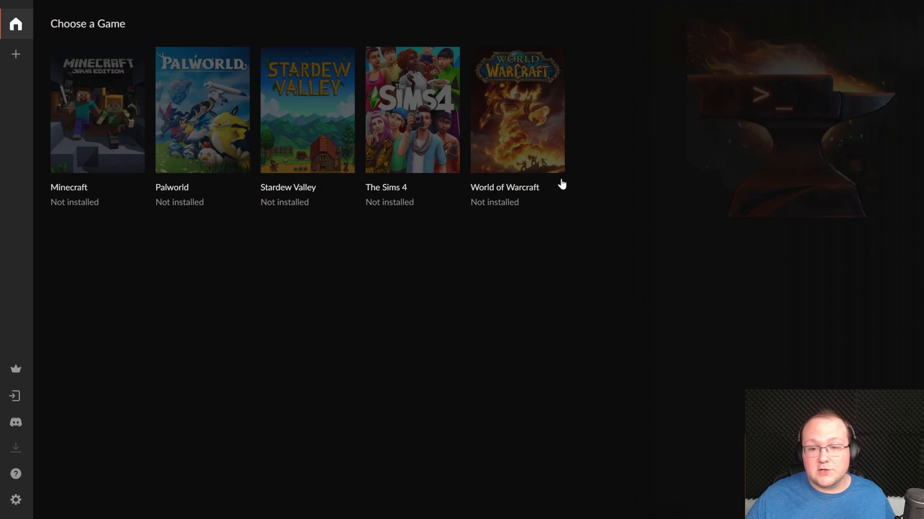
Choose Minecraft with the standard modding folder, search 'notifine' and install NotiFine.
click(97, 111)
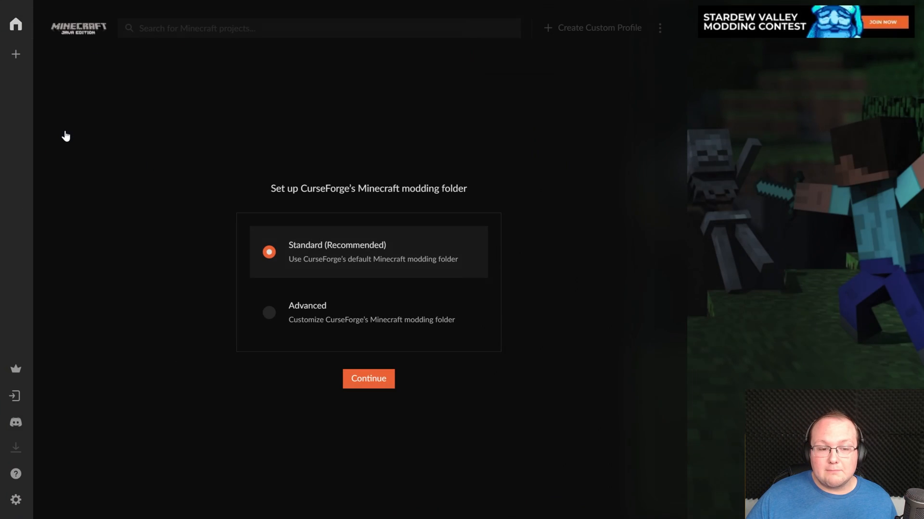
click(368, 378)
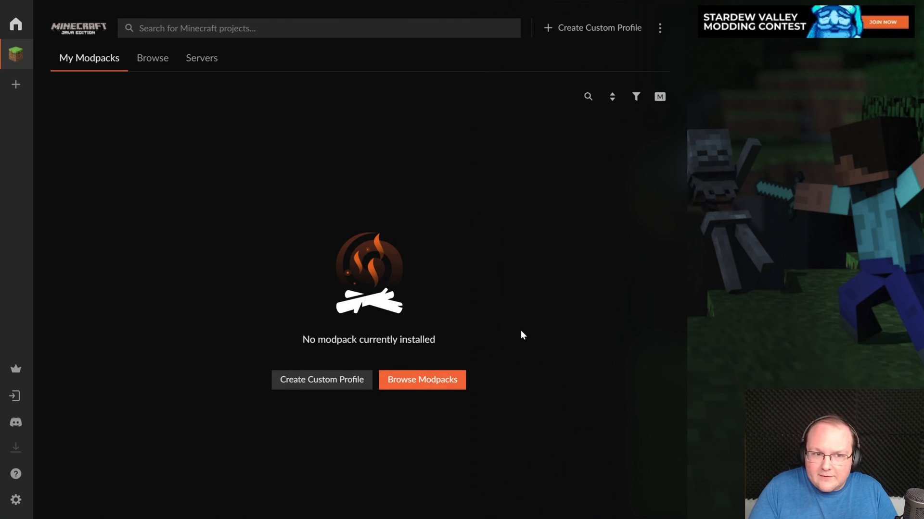
mouse_move(278, 52)
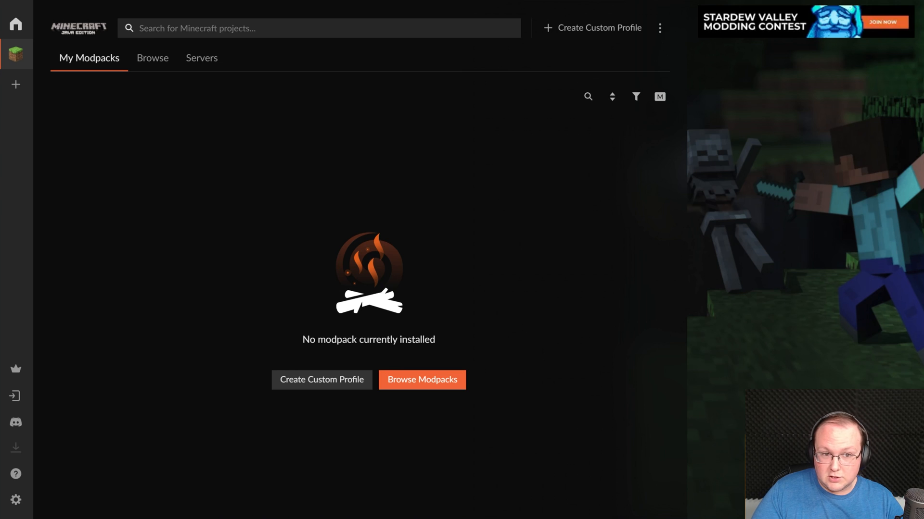
text(notifine)
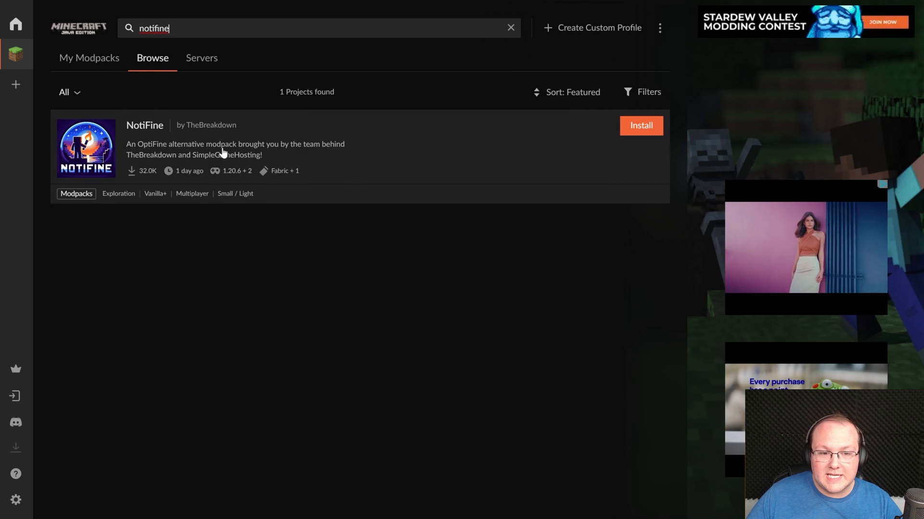
mouse_move(596, 264)
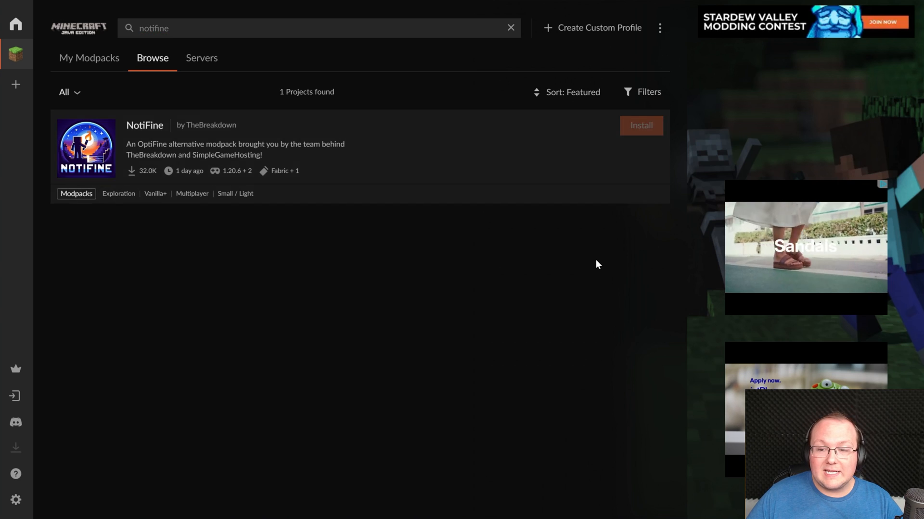
click(640, 126)
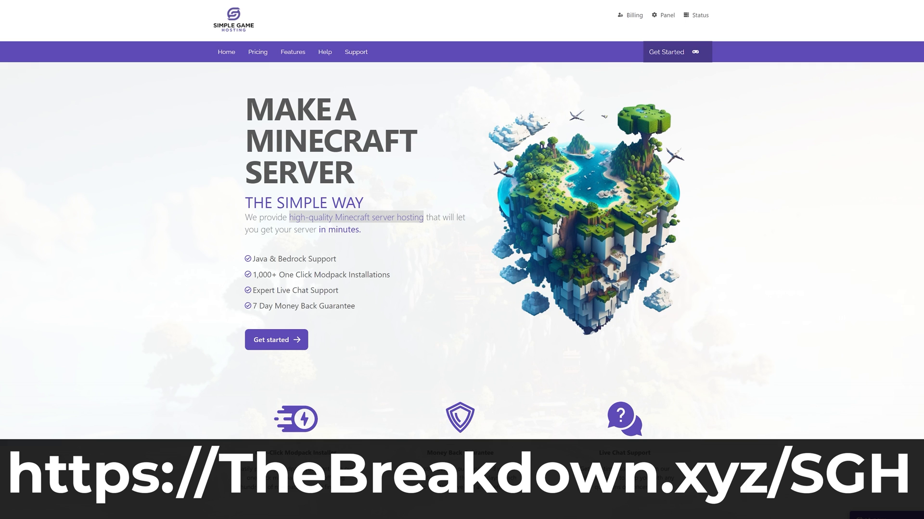
scroll(down, 3)
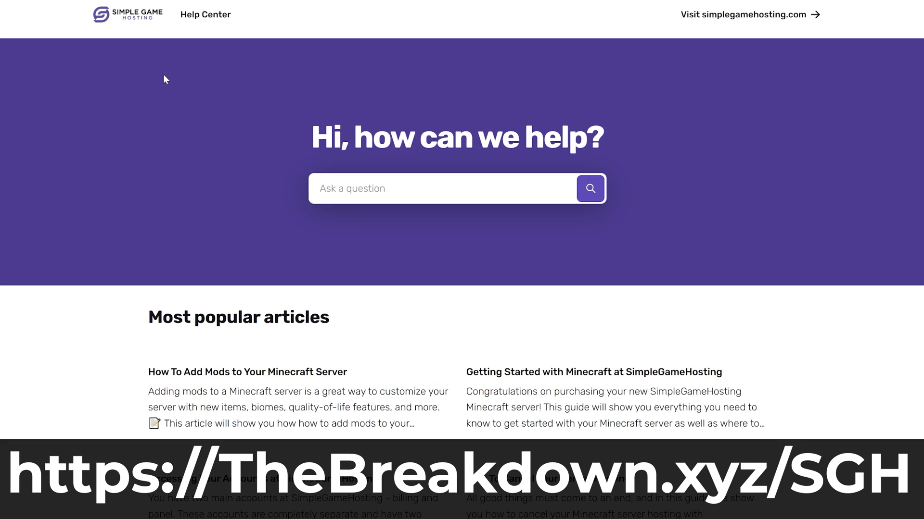
click(249, 372)
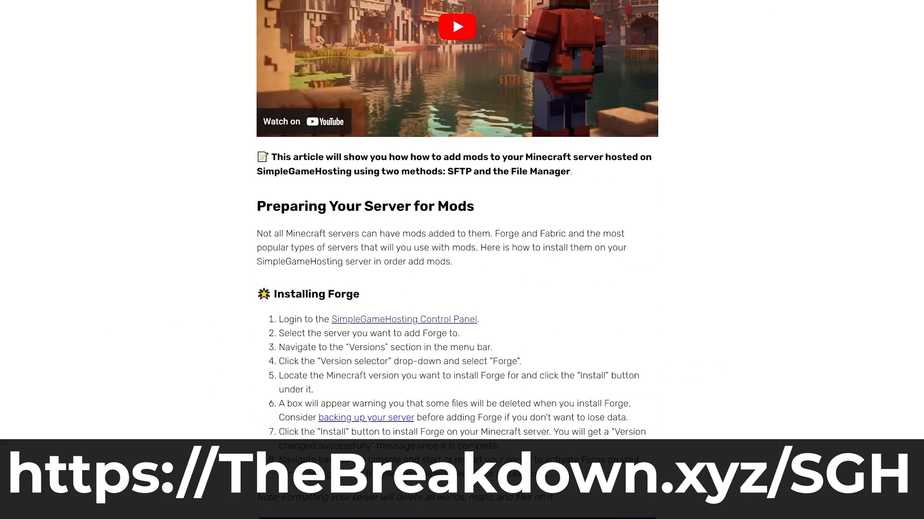
scroll(down, 3)
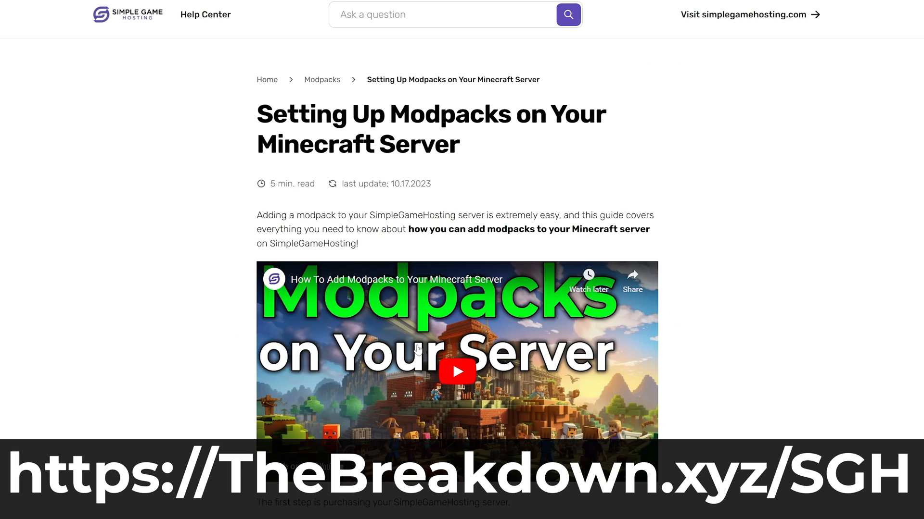
scroll(down, 3)
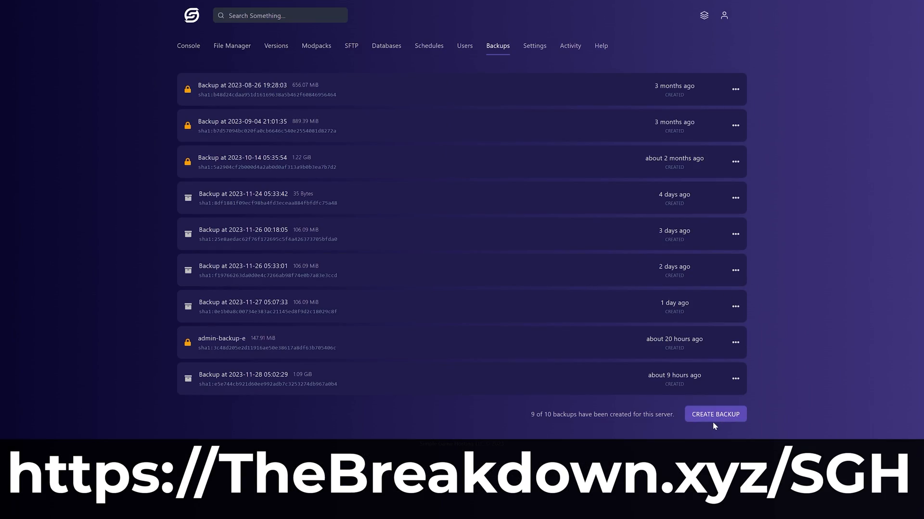
click(714, 414)
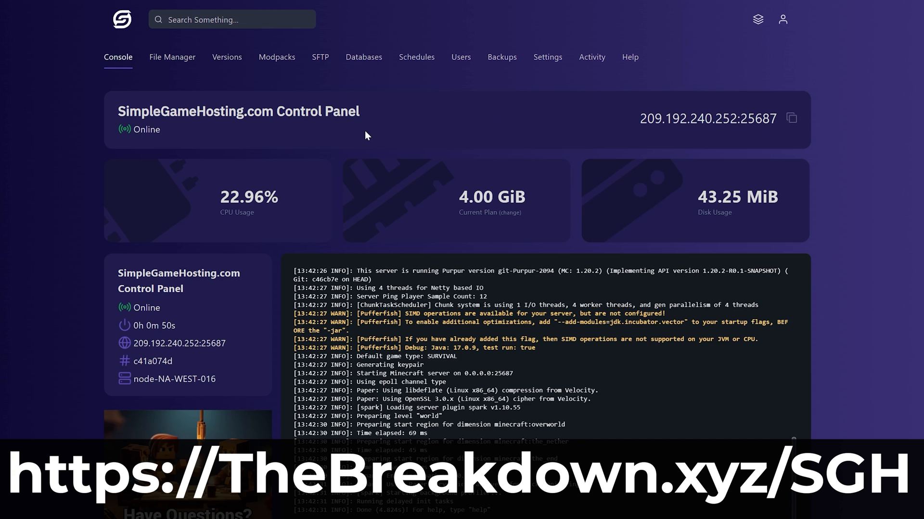
scroll(down, 3)
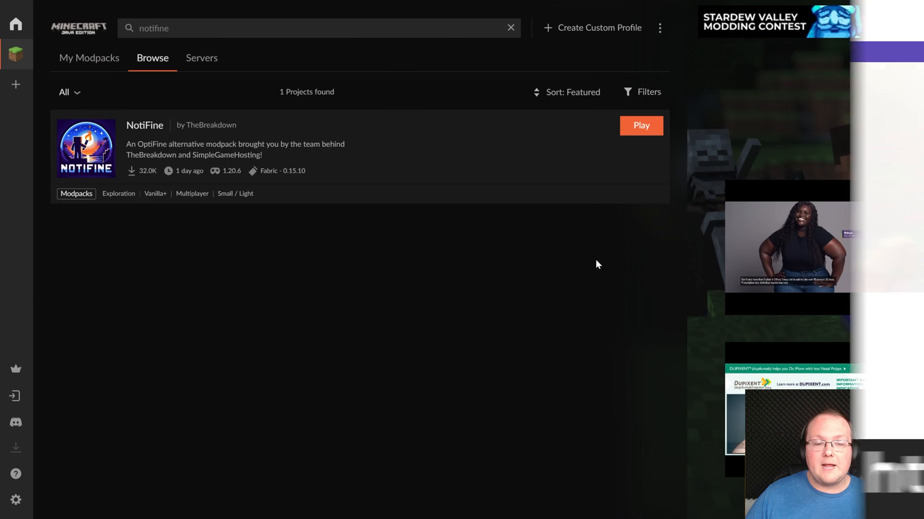
Show the My Modpacks library listing NotiFine 3.0 by TheBreakdown.
click(89, 58)
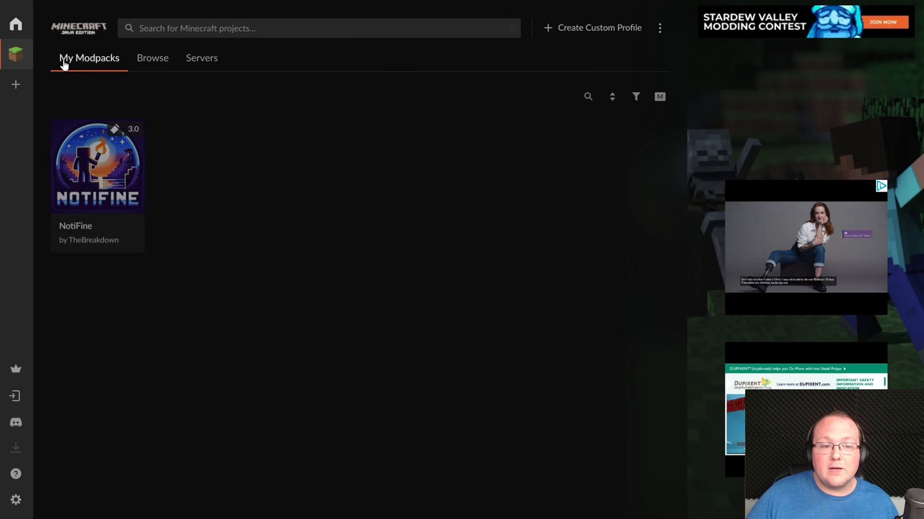
mouse_move(172, 223)
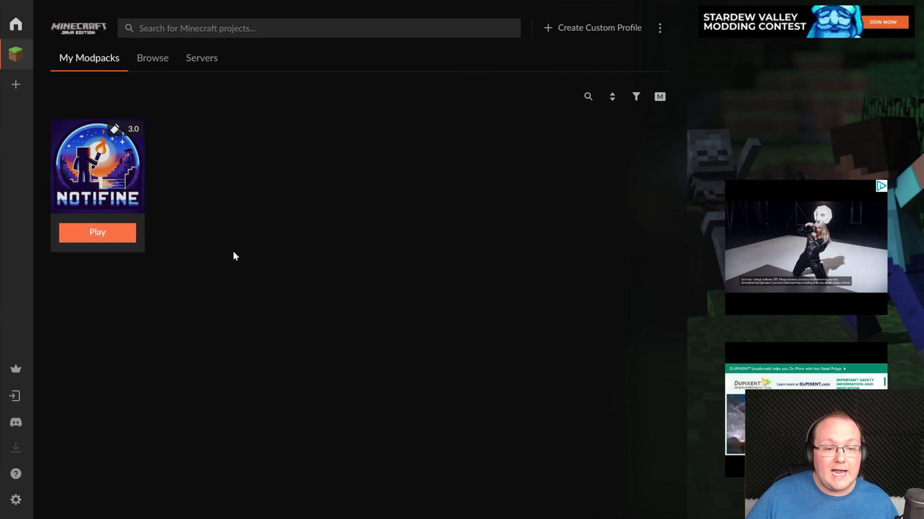
mouse_move(280, 260)
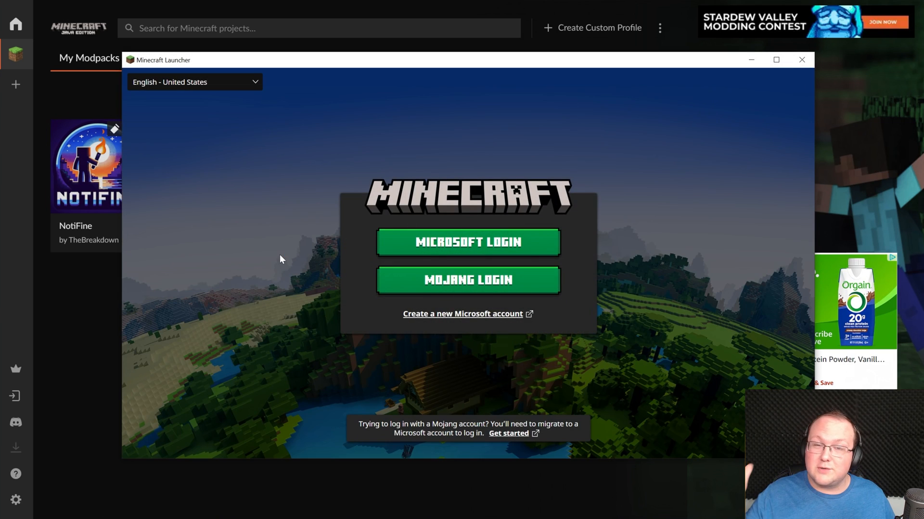
Sign in with Microsoft, launch NotiFine past the modded-installation warning, and return to its details.
click(467, 242)
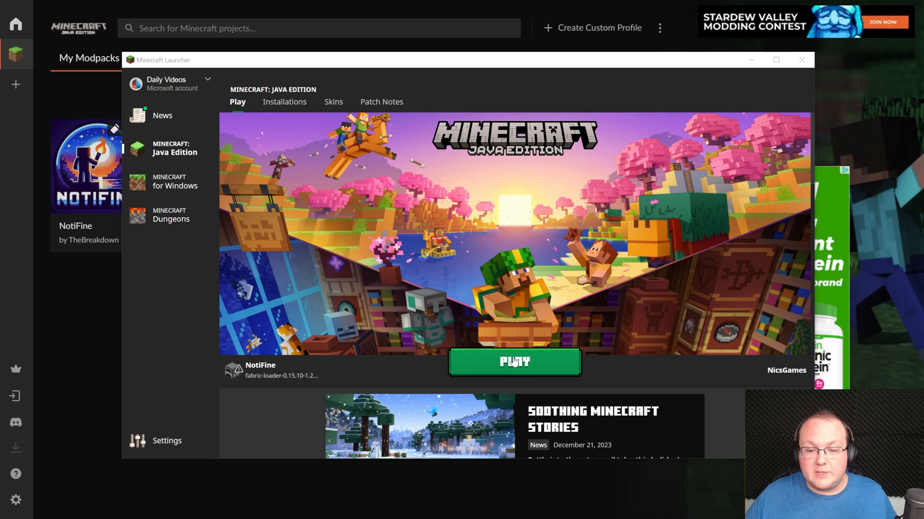
click(513, 362)
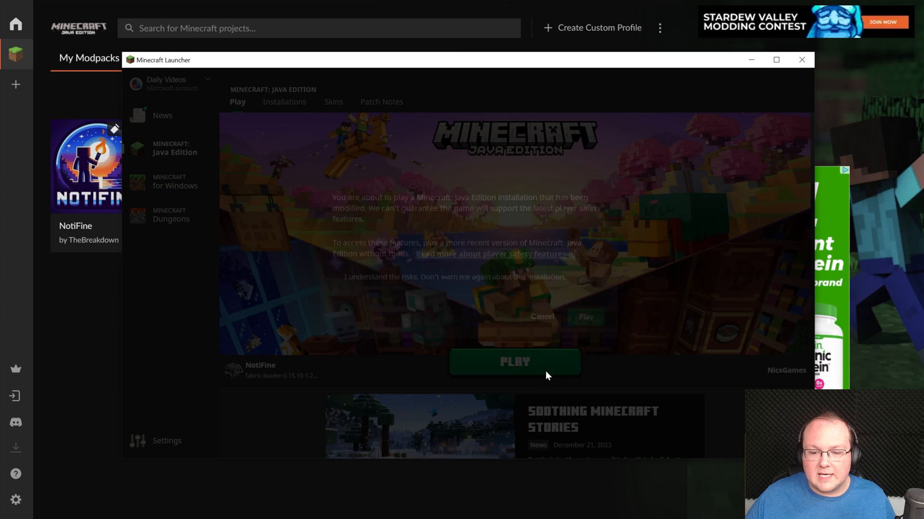
click(585, 317)
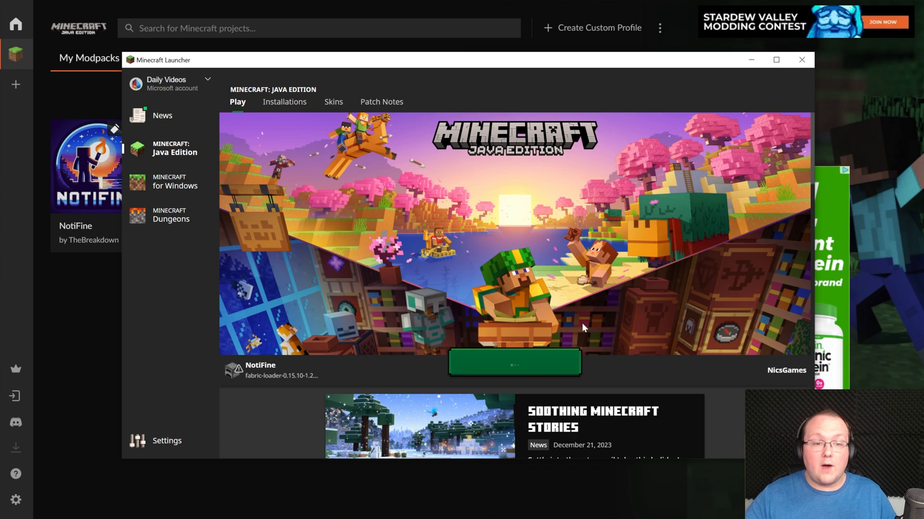
click(513, 362)
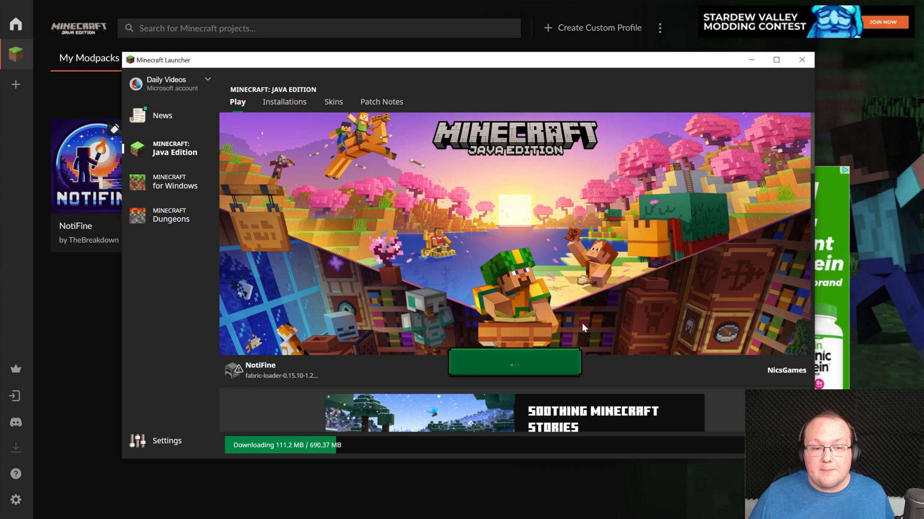
click(800, 60)
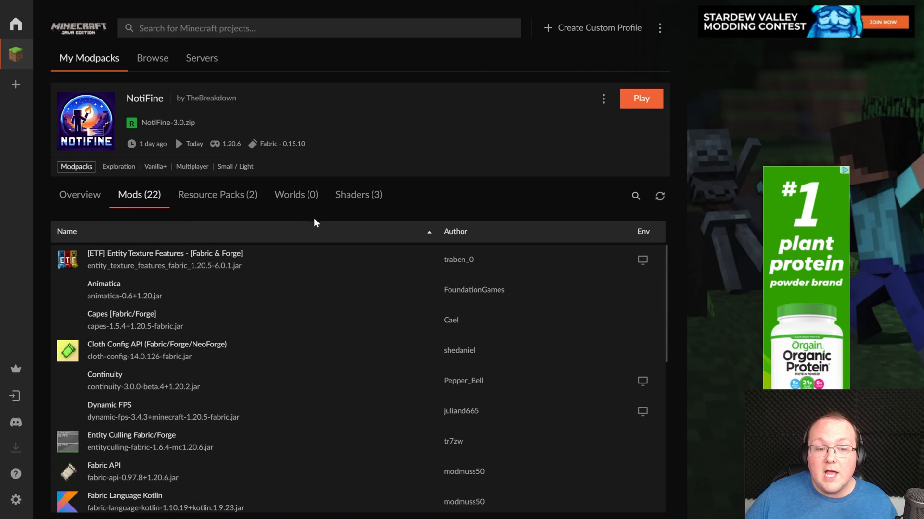
Scroll NotiFine's 22-mod list and check the download until Minecraft's title screen appears.
scroll(down, 3)
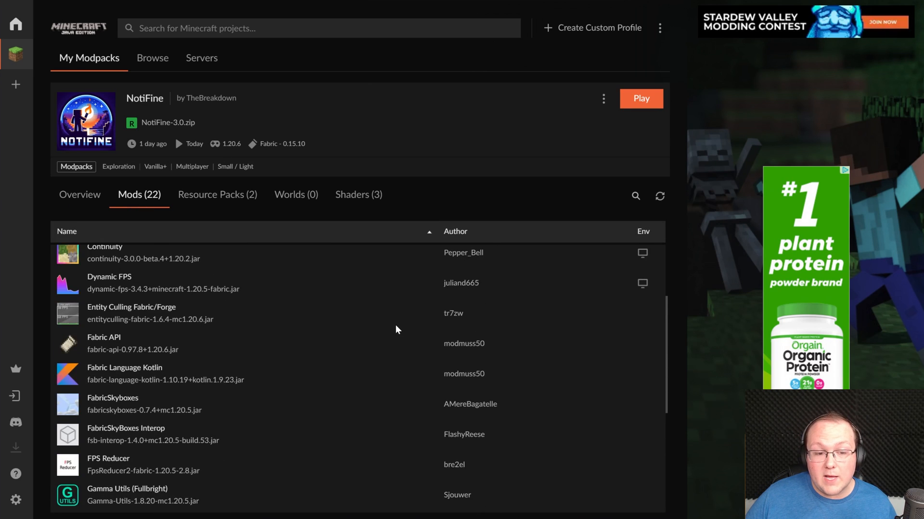
scroll(down, 3)
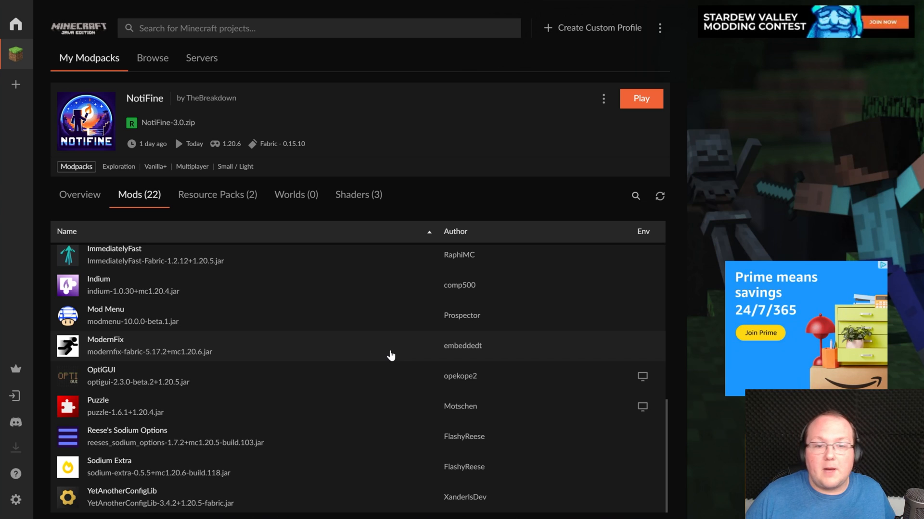
scroll(up, 3)
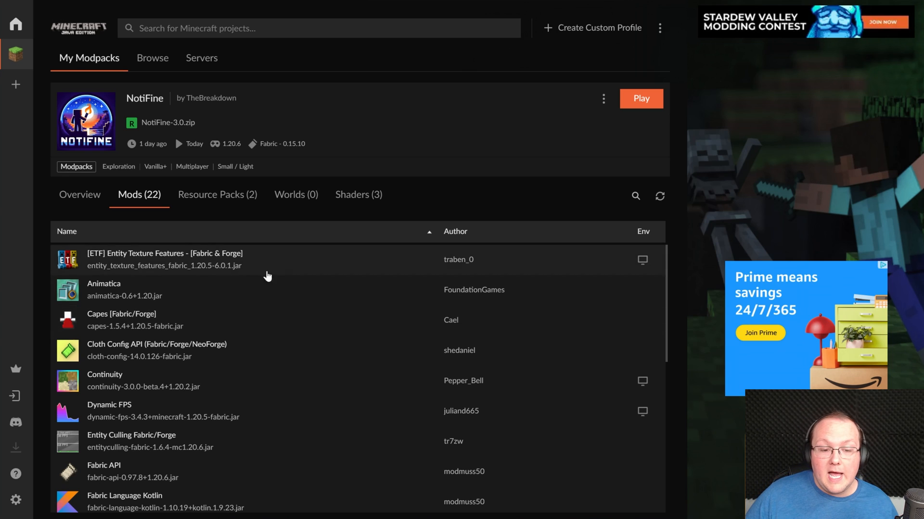
mouse_move(183, 326)
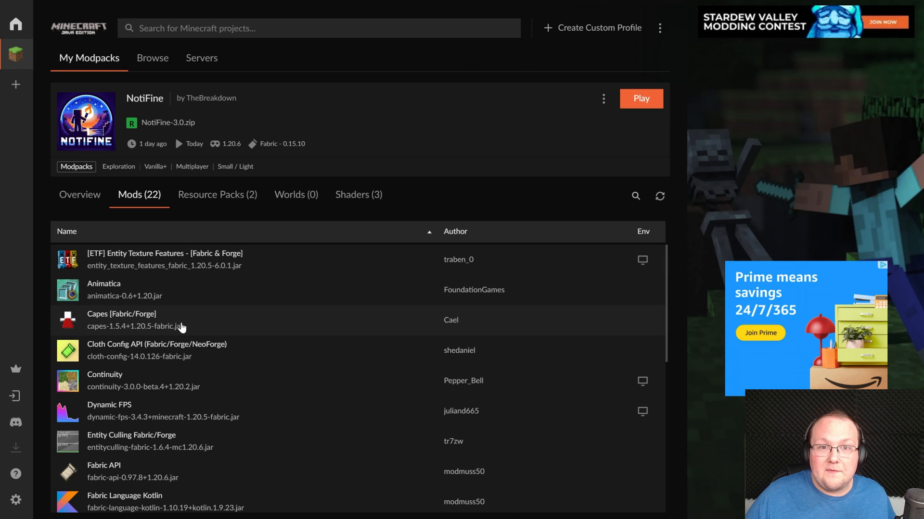
click(640, 98)
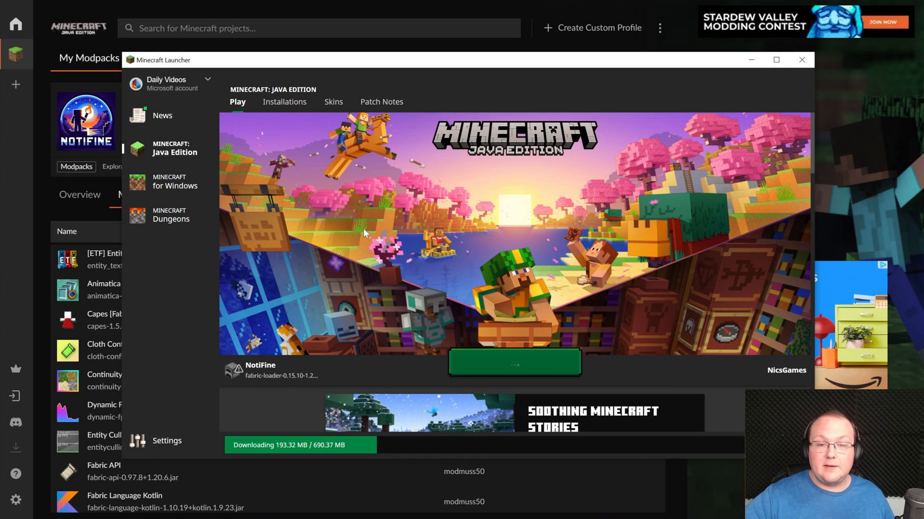
click(800, 60)
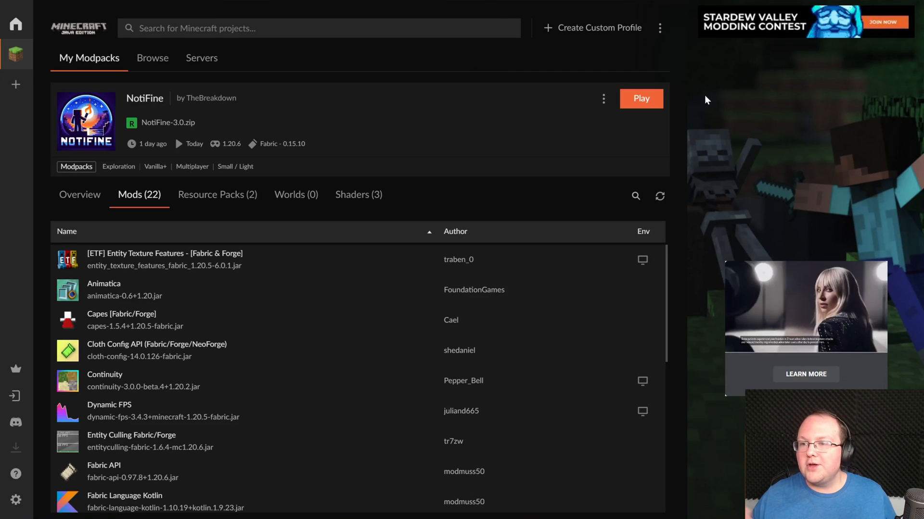
click(640, 98)
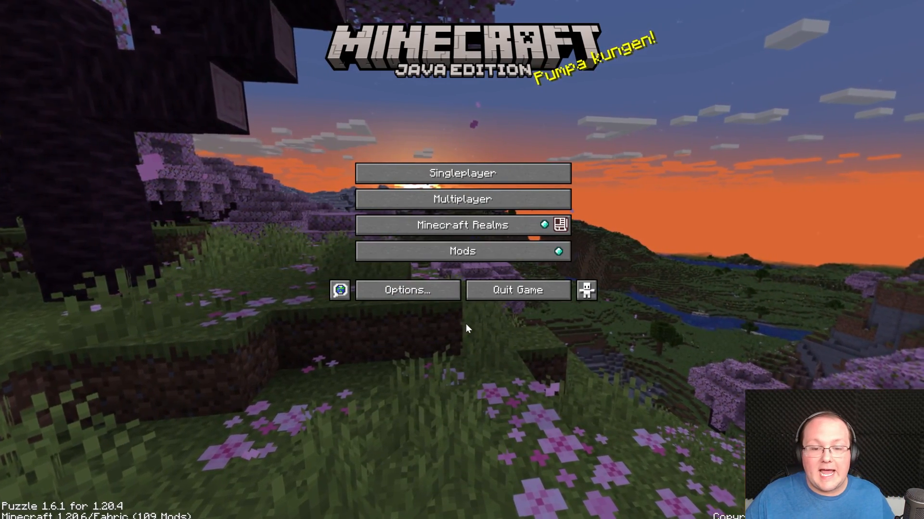
click(407, 290)
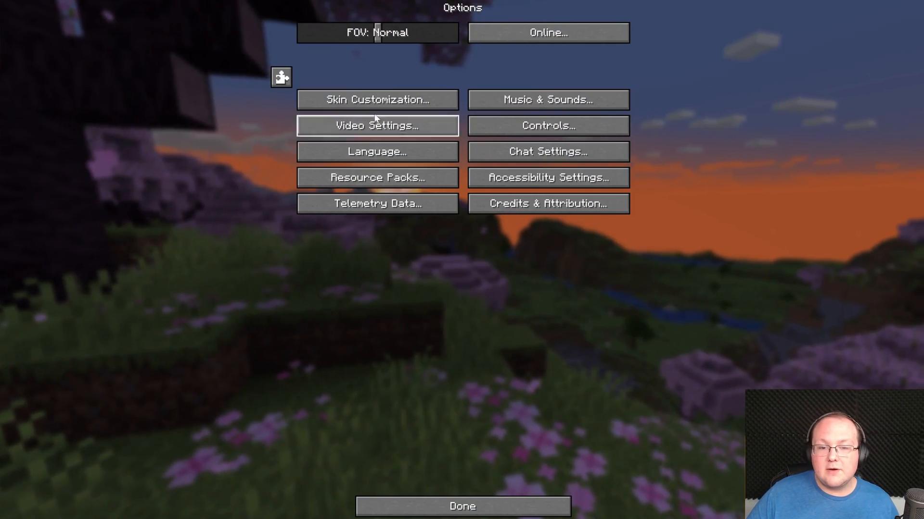
click(378, 126)
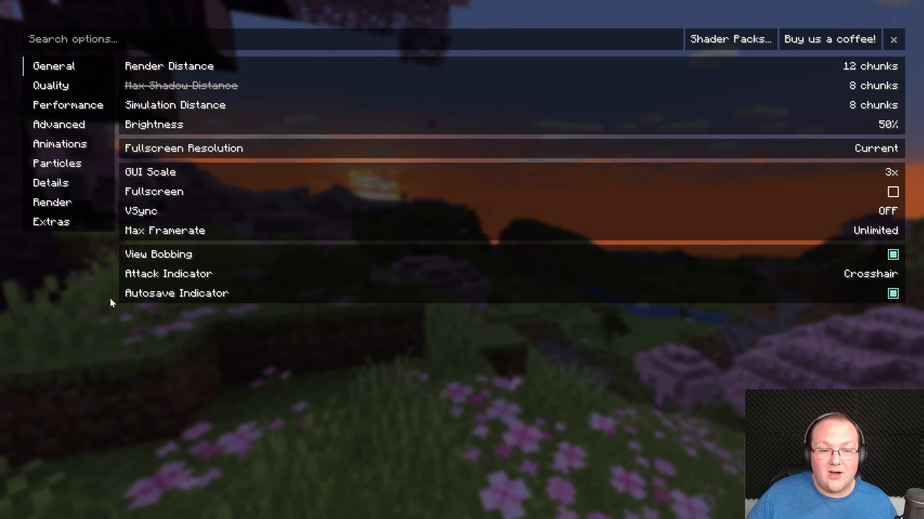
mouse_move(596, 331)
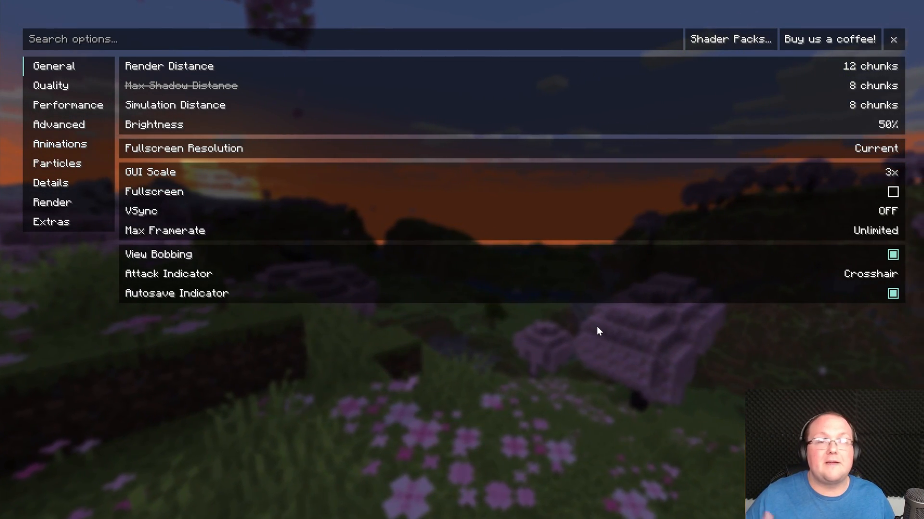
click(730, 39)
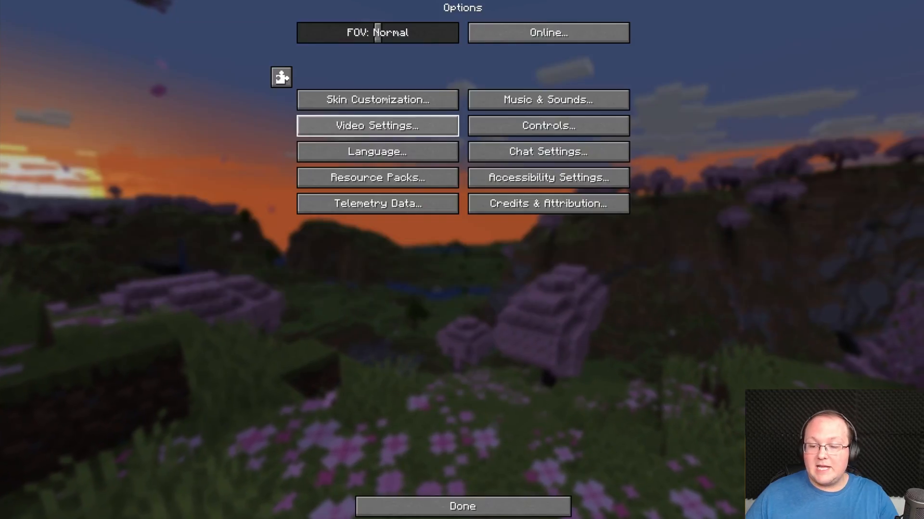
click(462, 506)
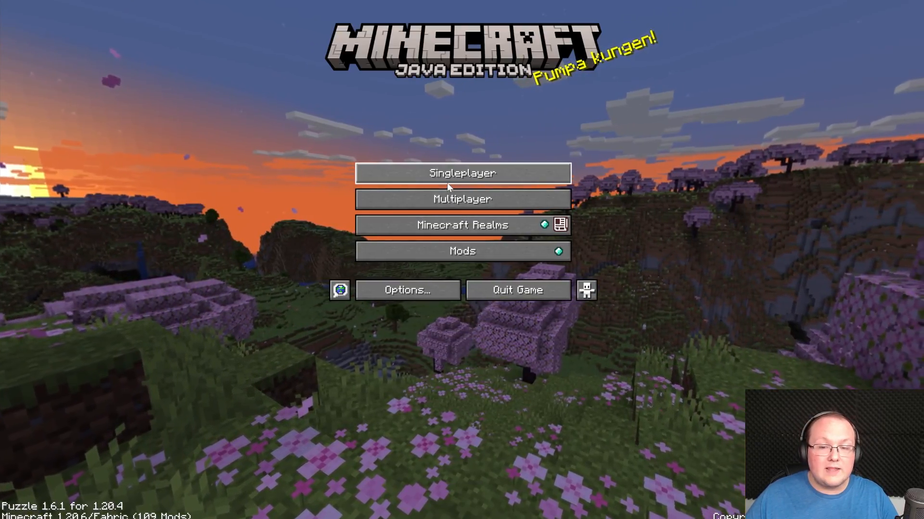
Load the desert village singleplayer world, show the F3 debug overlay, then pause.
click(462, 173)
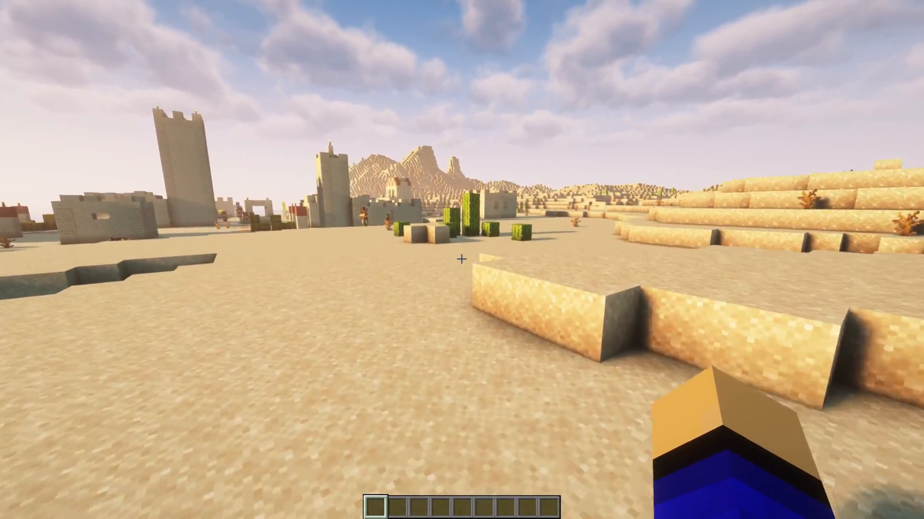
key(F3)
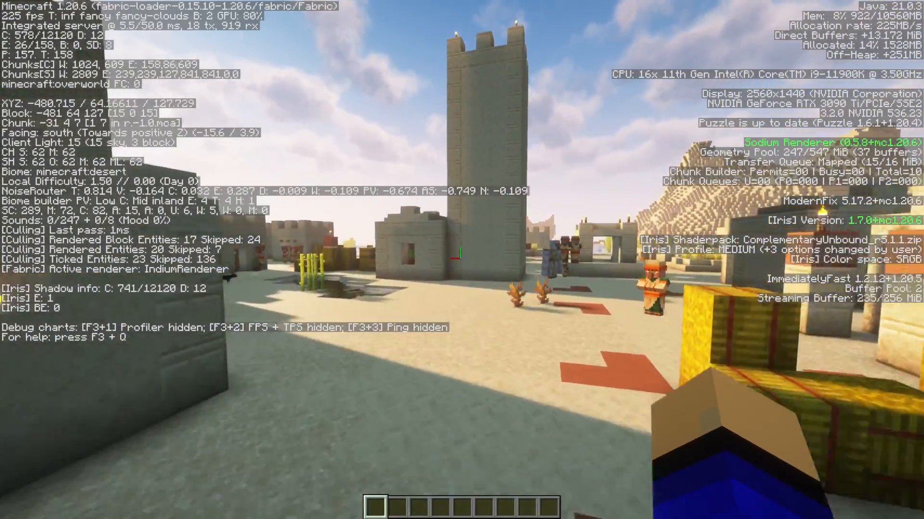
mouse_move(462, 260)
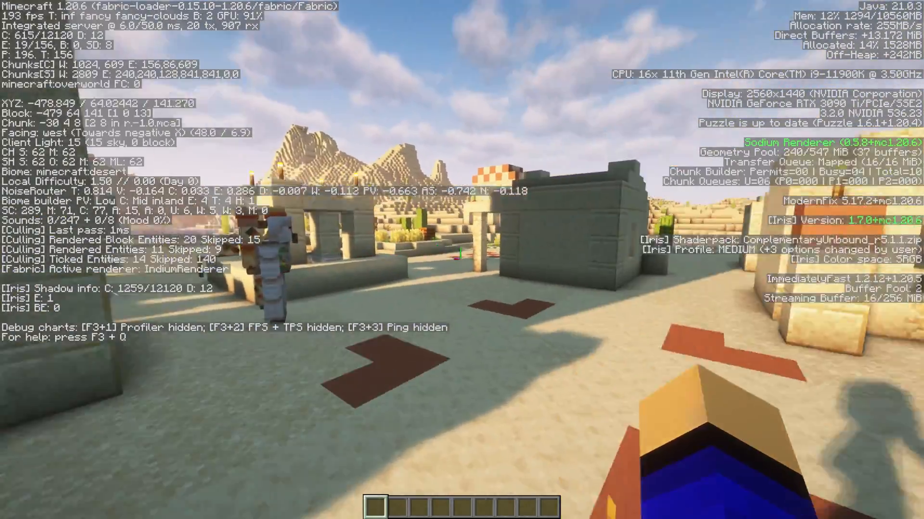
mouse_move(462, 259)
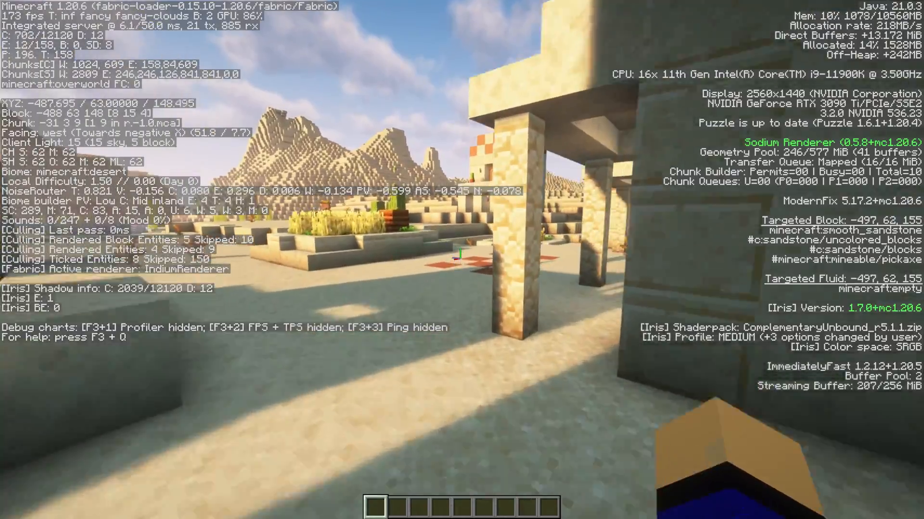
mouse_move(462, 260)
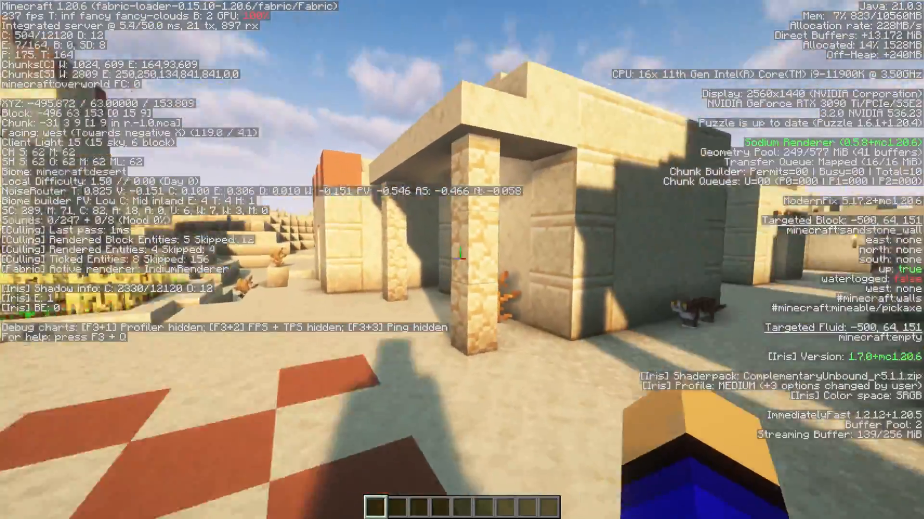
mouse_move(462, 260)
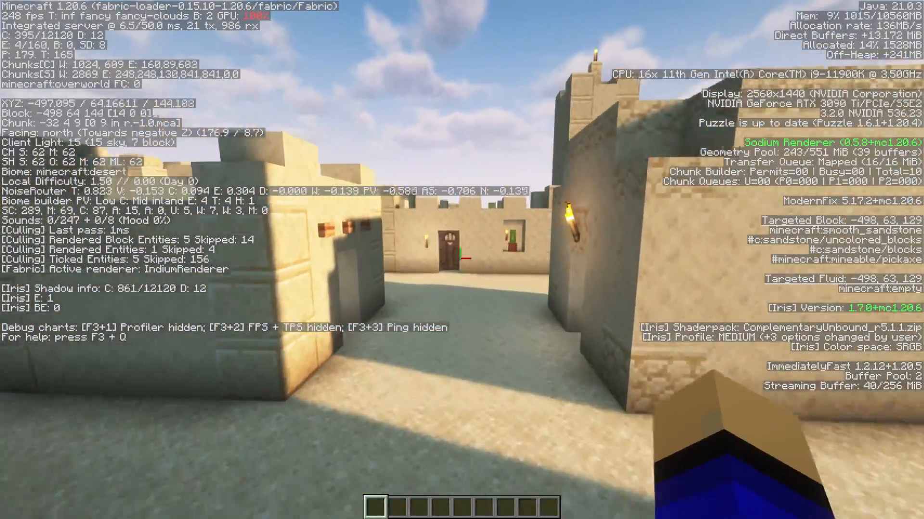
mouse_move(461, 259)
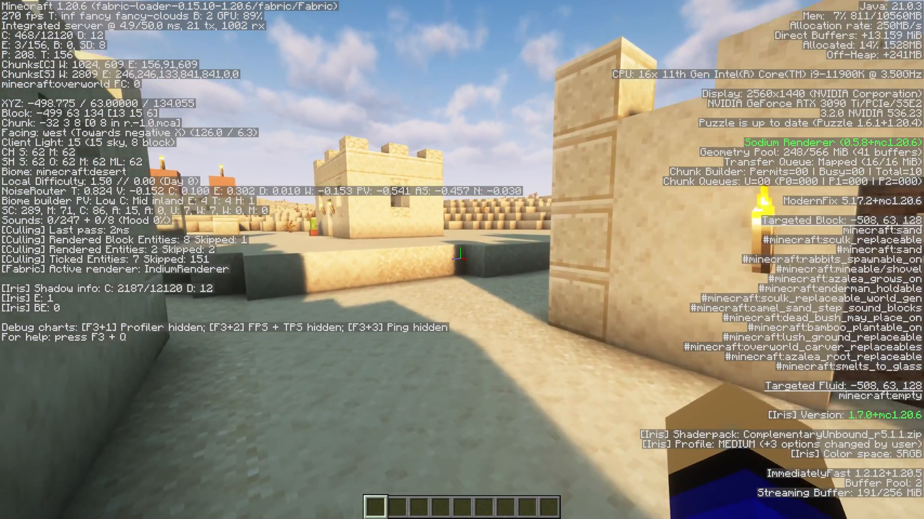
key(Escape)
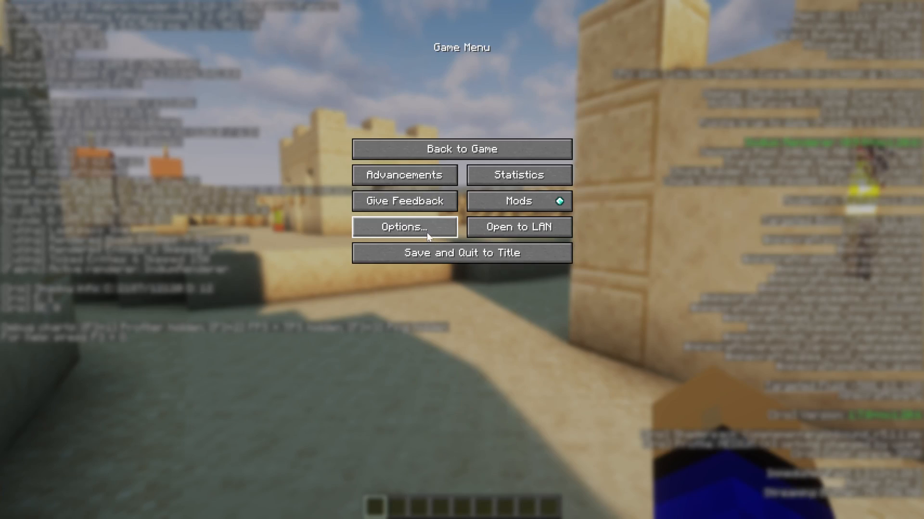
Browse Performance and Particles video settings, then open Shader Packs and disable shaders.
click(403, 227)
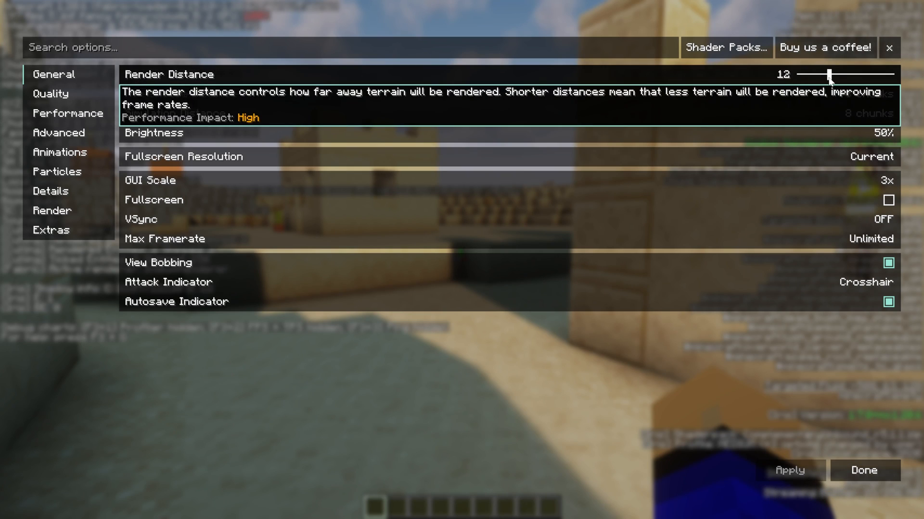
click(67, 113)
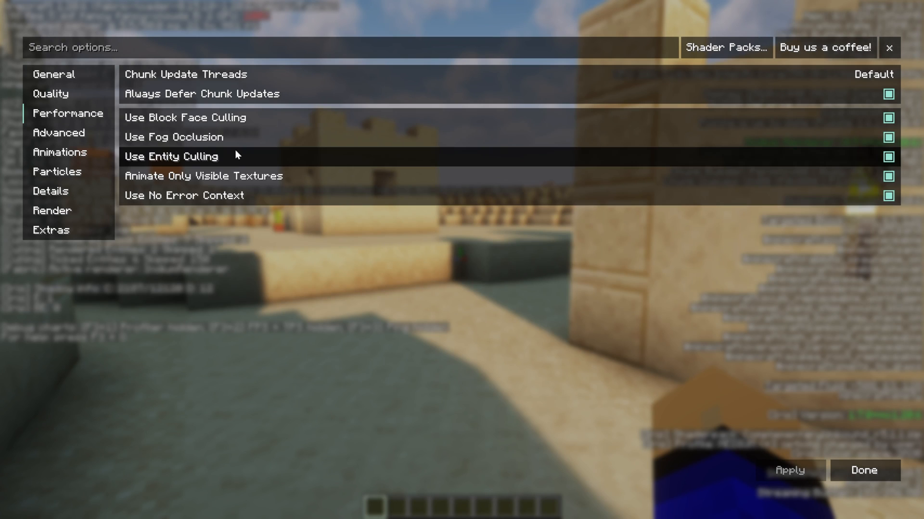
click(57, 171)
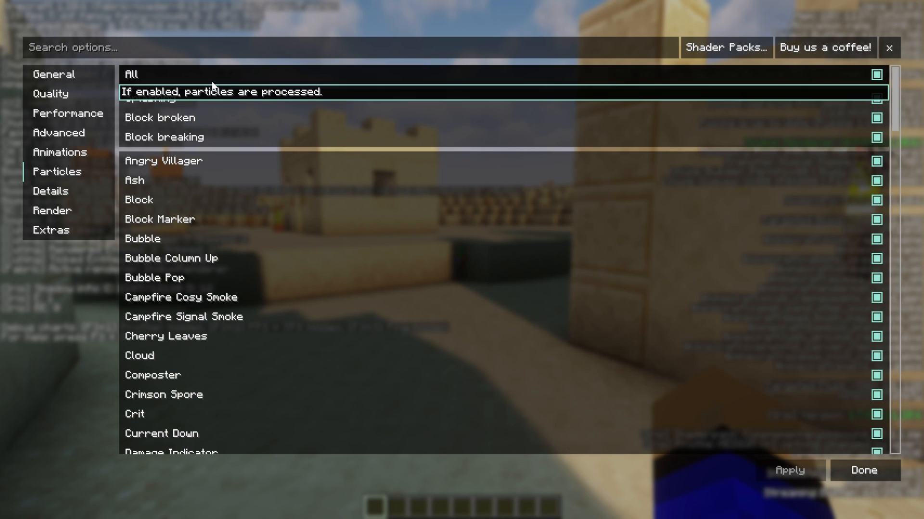
mouse_move(74, 86)
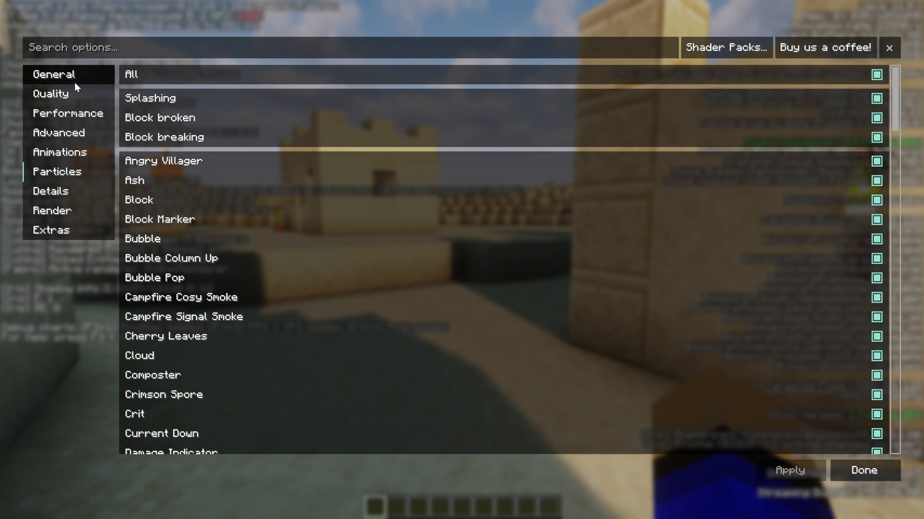
click(726, 47)
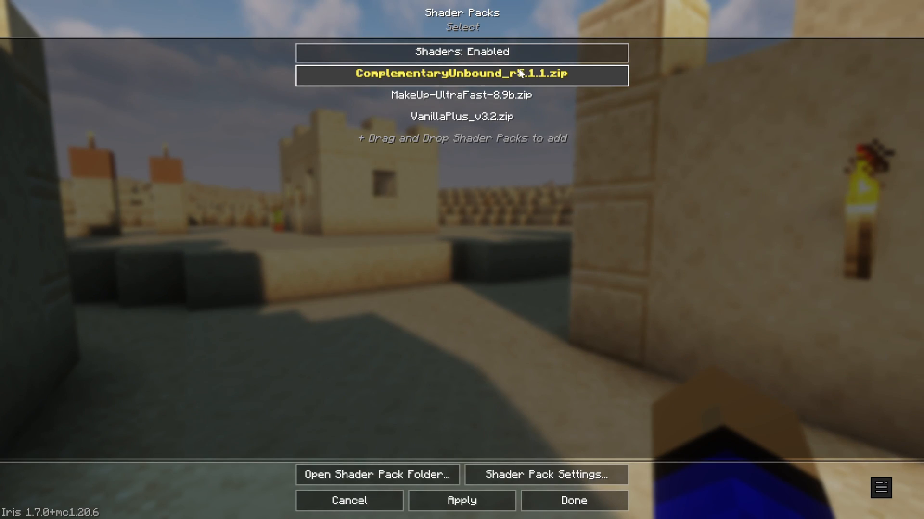
click(544, 475)
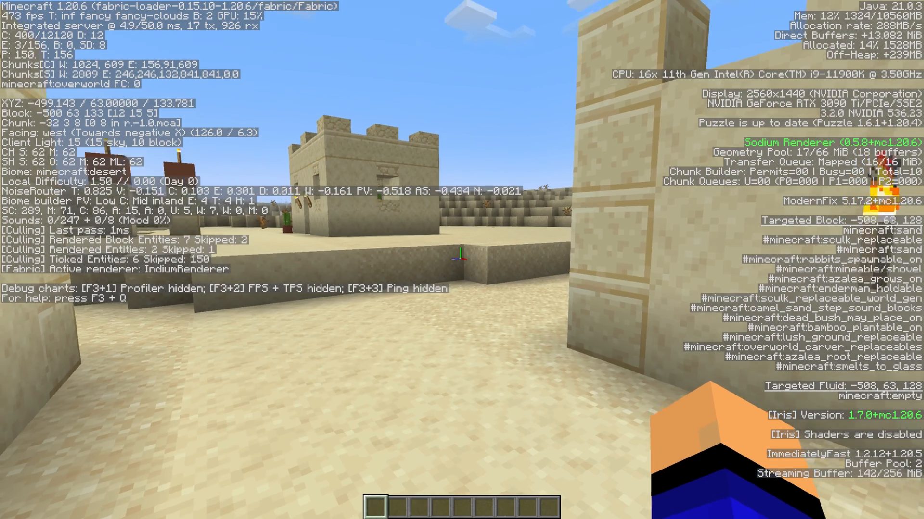
mouse_move(461, 260)
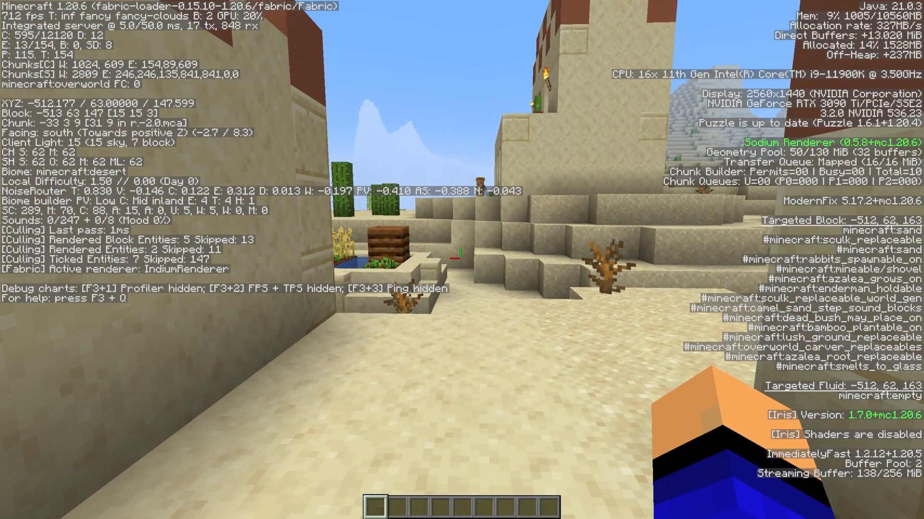
mouse_move(462, 260)
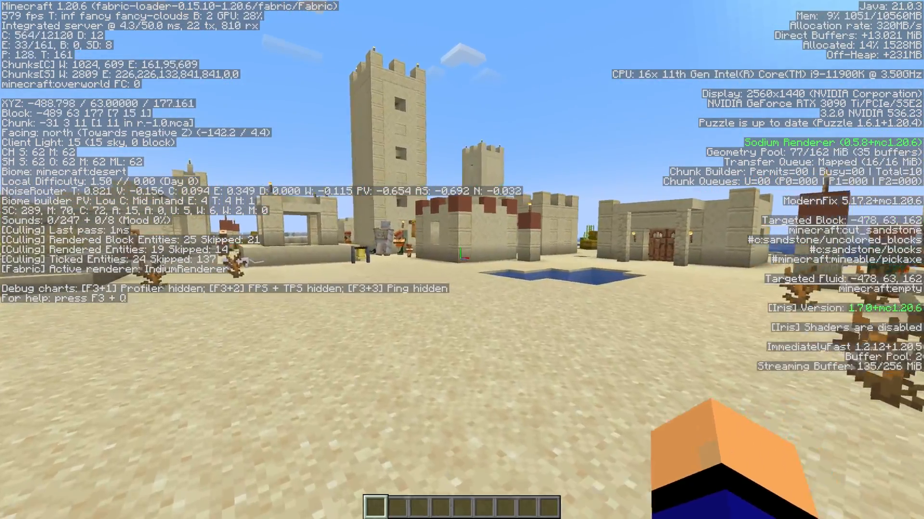
mouse_move(462, 260)
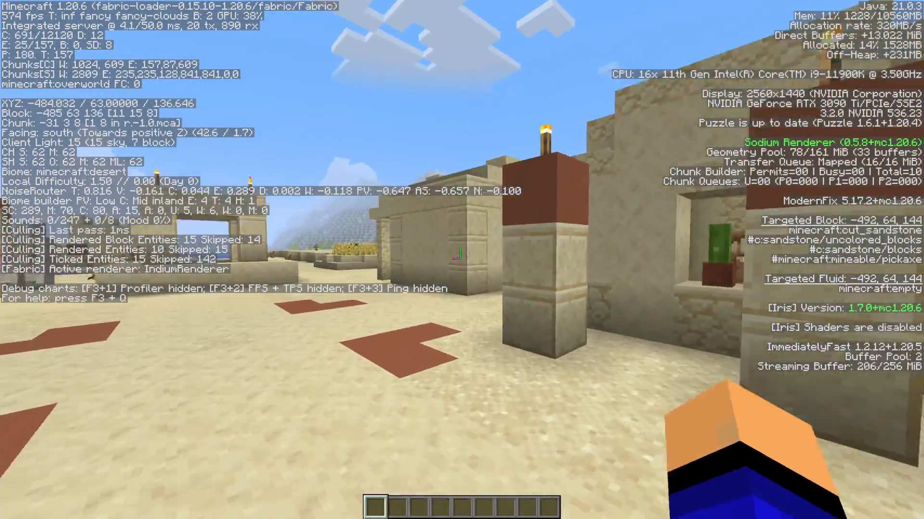
mouse_move(462, 260)
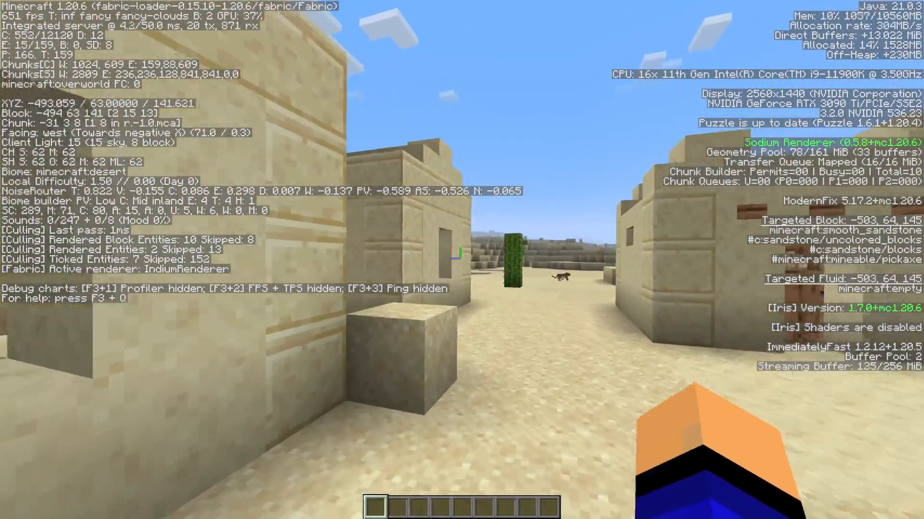
mouse_move(462, 260)
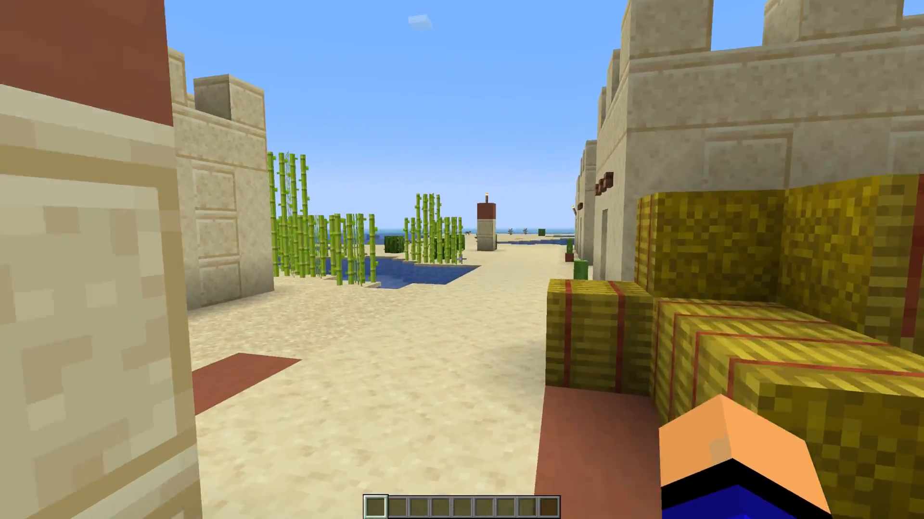
mouse_move(462, 259)
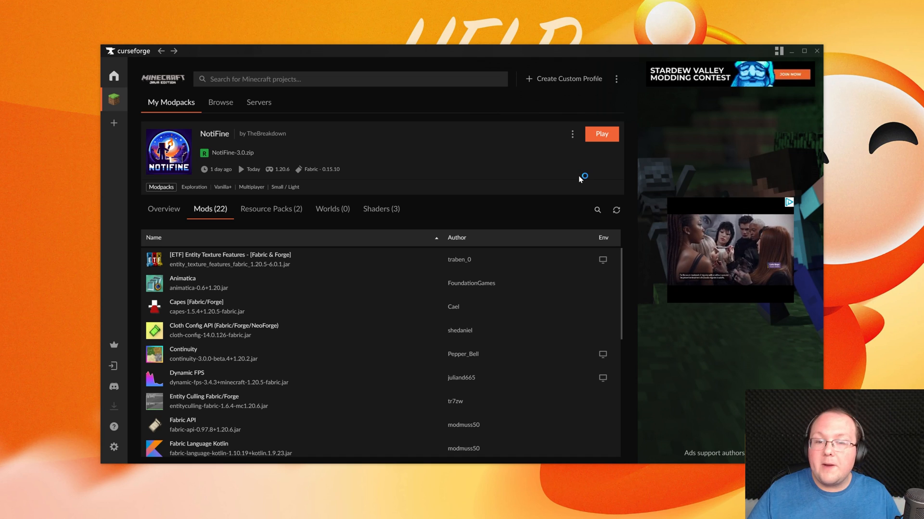
Open the Latest release .minecraft folder and bring up the saves folder's file actions.
click(601, 133)
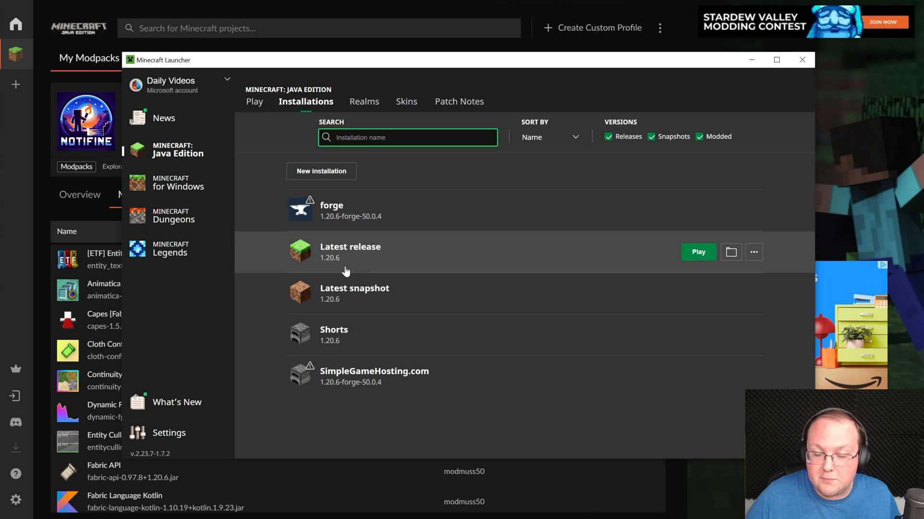
mouse_move(412, 240)
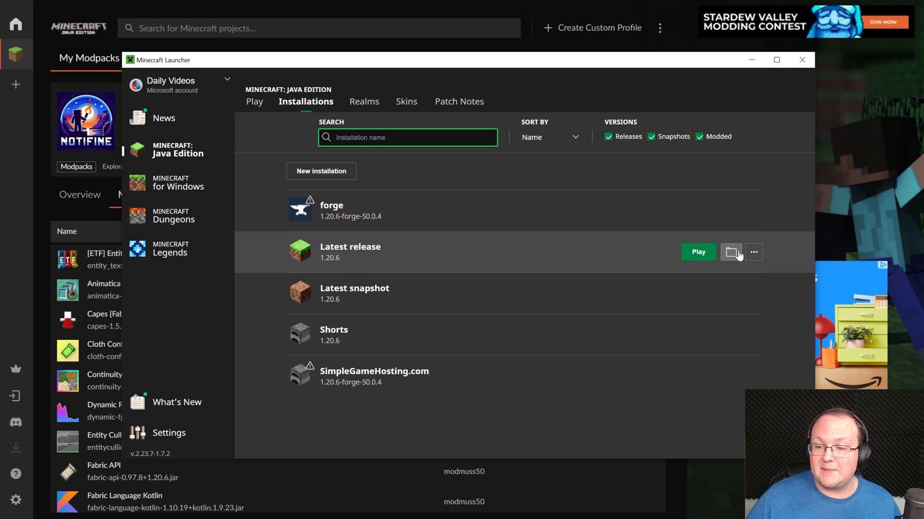
click(730, 252)
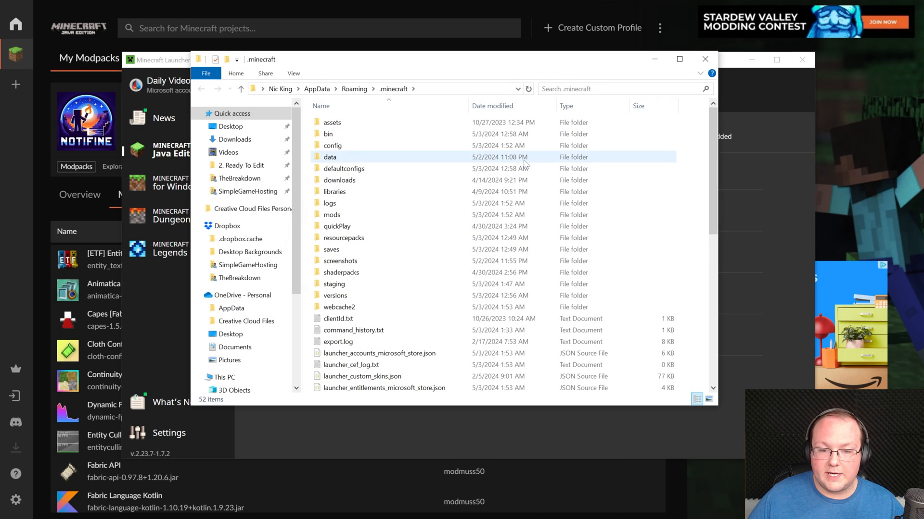
right_click(331, 249)
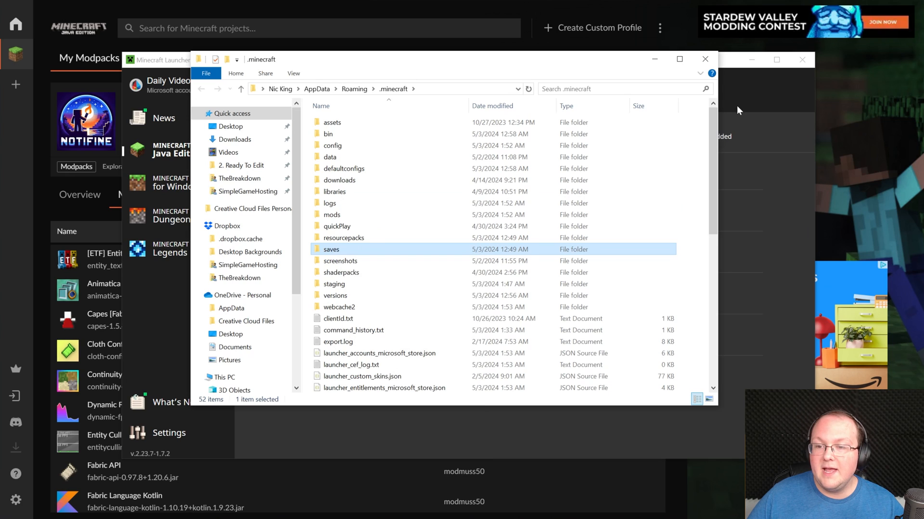
Close the Minecraft Launcher and relaunch the NotiFine modpack from CurseForge.
click(704, 59)
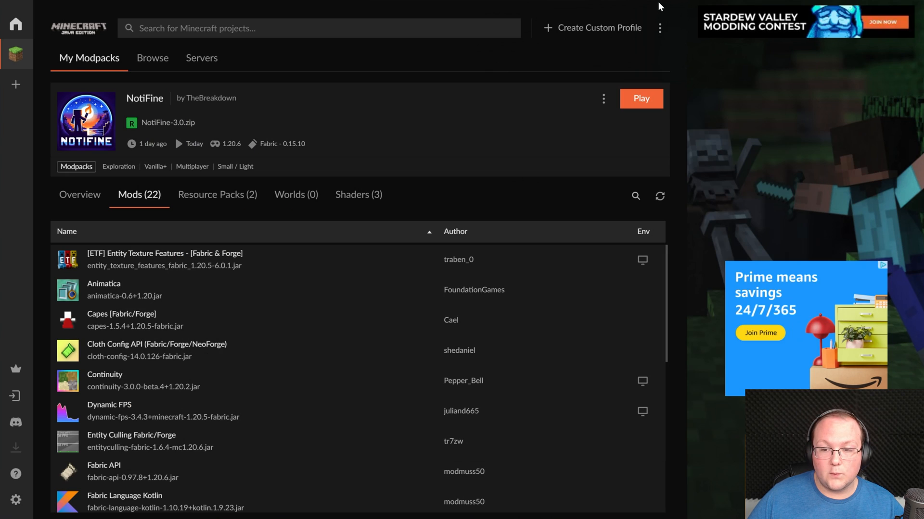
mouse_move(648, 102)
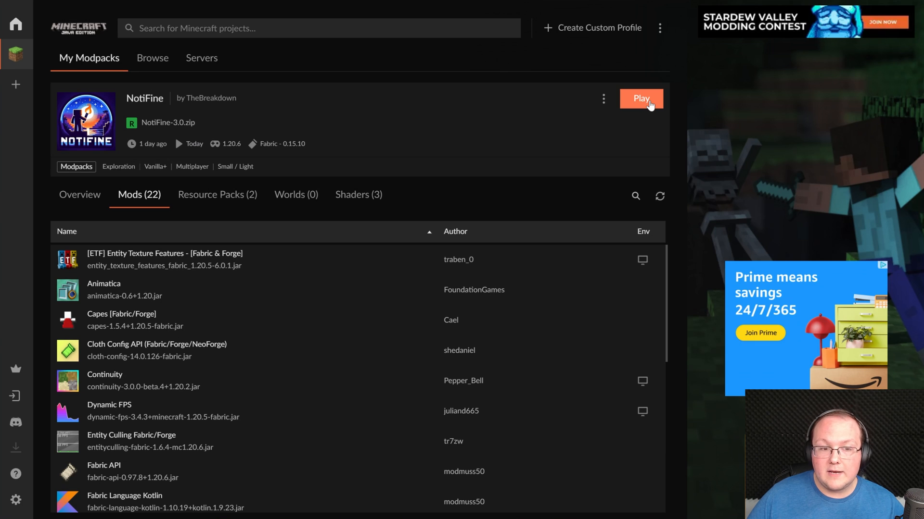
click(640, 98)
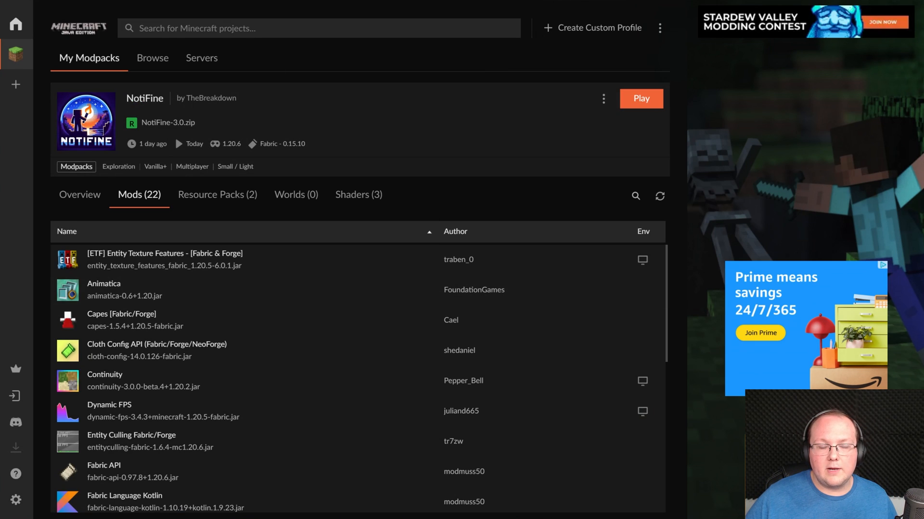
click(640, 98)
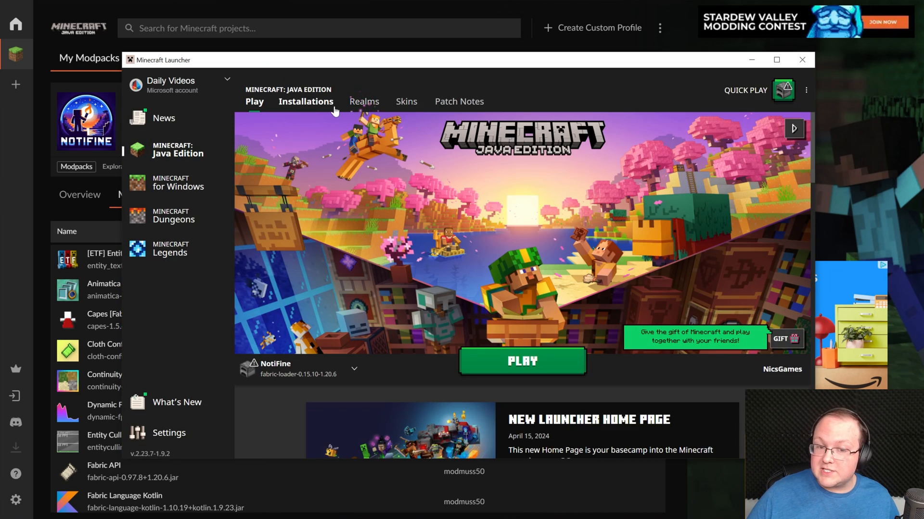
Open NotiFine's instance folder from Installations and paste the copied saves folder there.
click(306, 101)
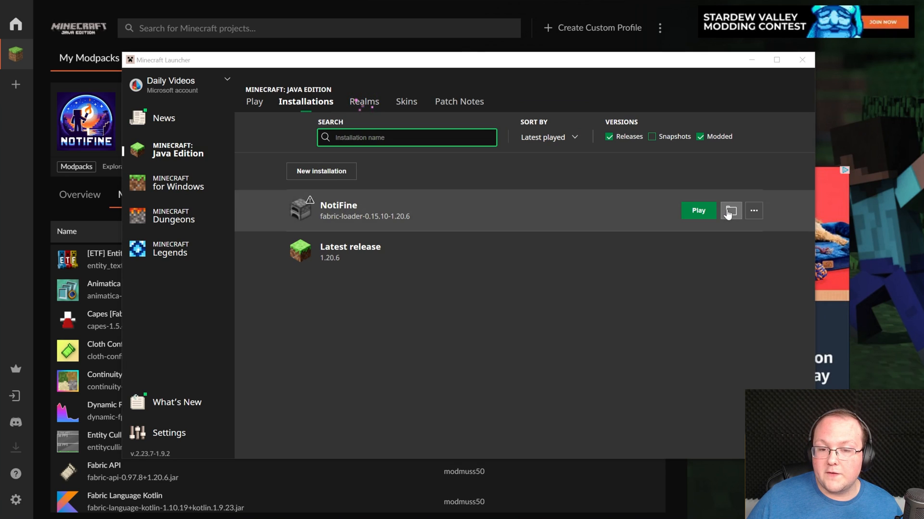
click(730, 211)
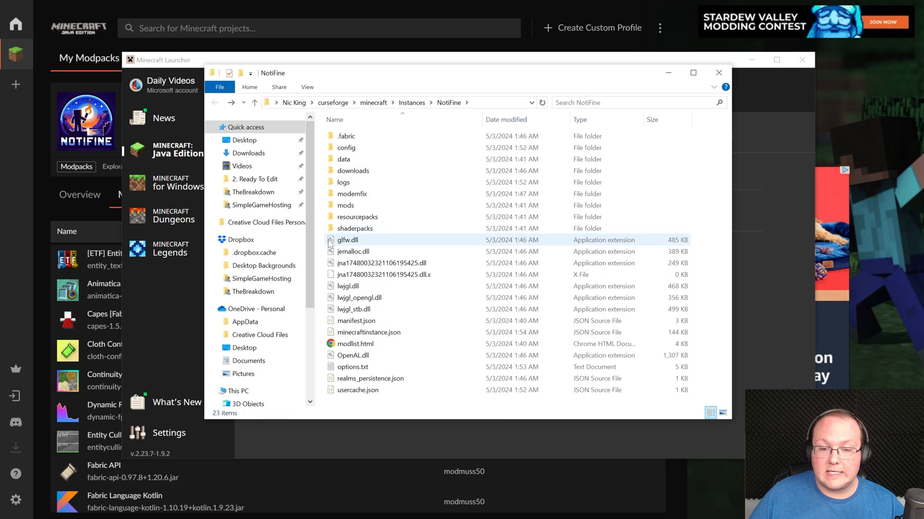
right_click(383, 254)
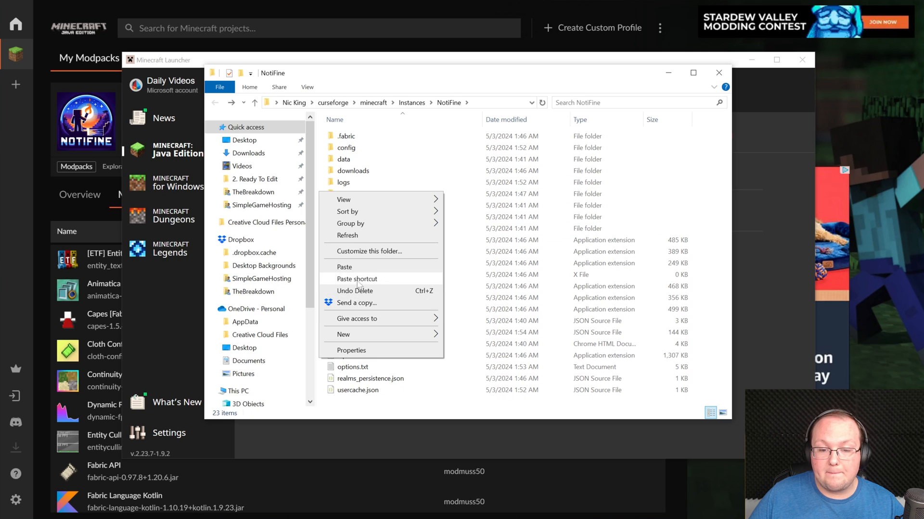
click(344, 267)
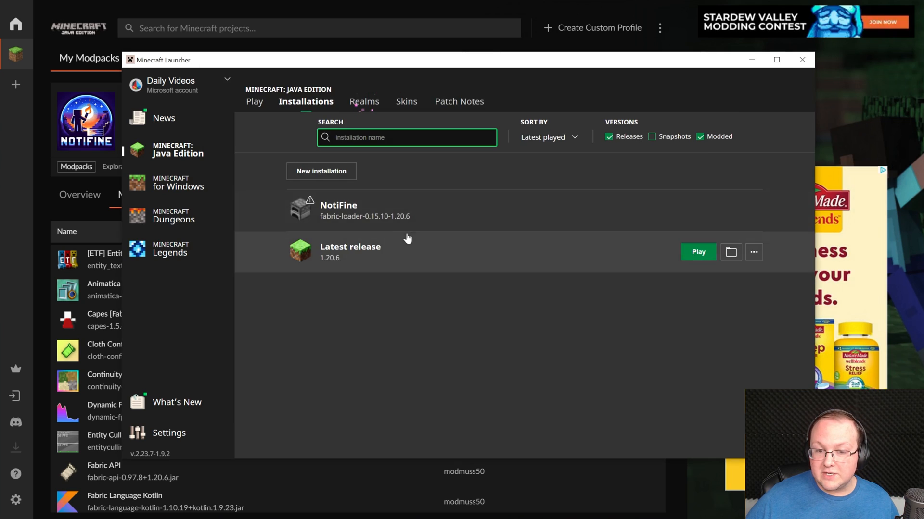
mouse_move(536, 363)
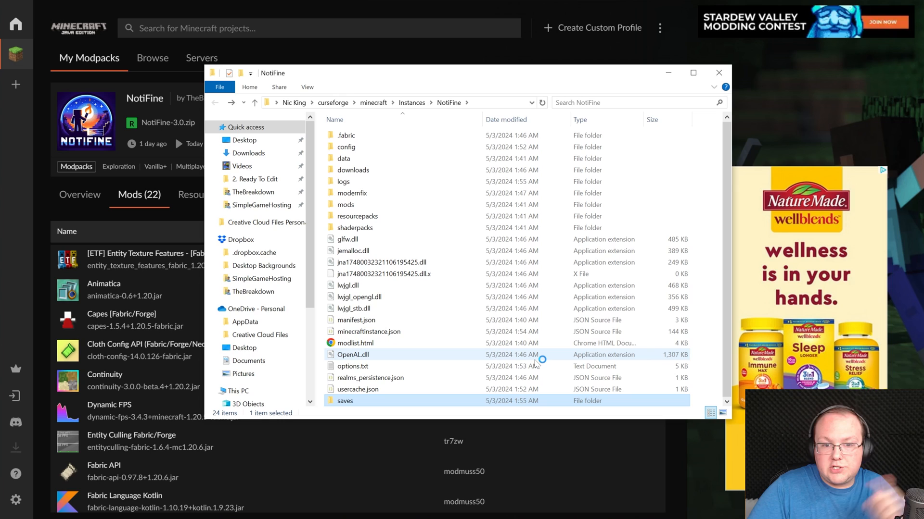
mouse_move(536, 361)
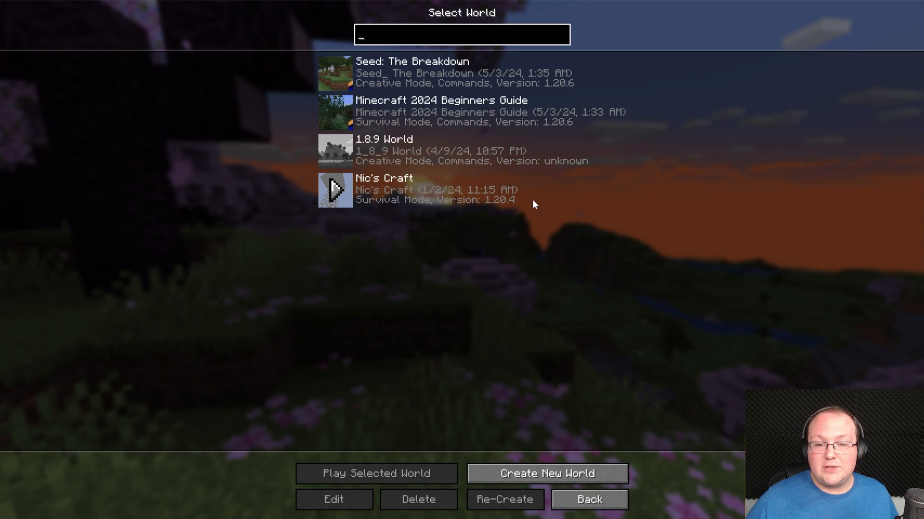
Load the rainy survival world with the house and pause it at the Game Menu.
double_click(383, 189)
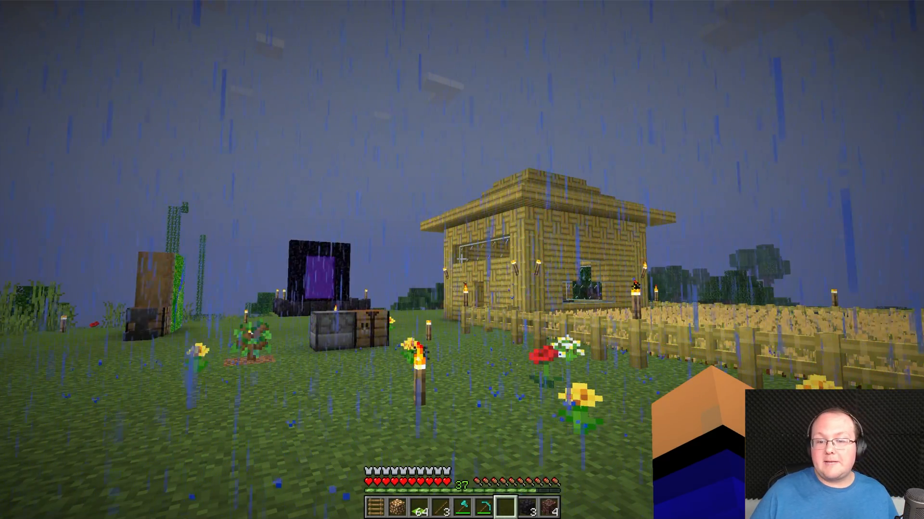
key(Escape)
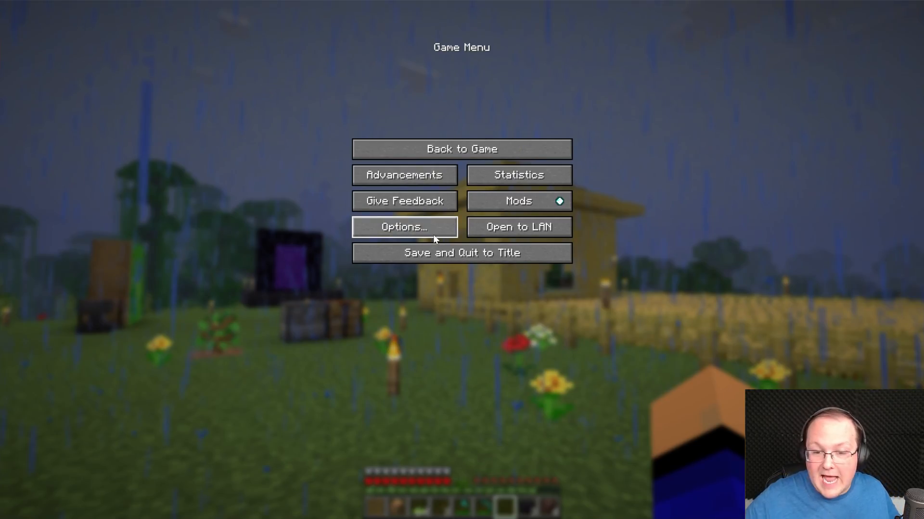
Enable the ComplementaryUnbound_r5.1.1 shader pack from Options and return to the world.
click(404, 227)
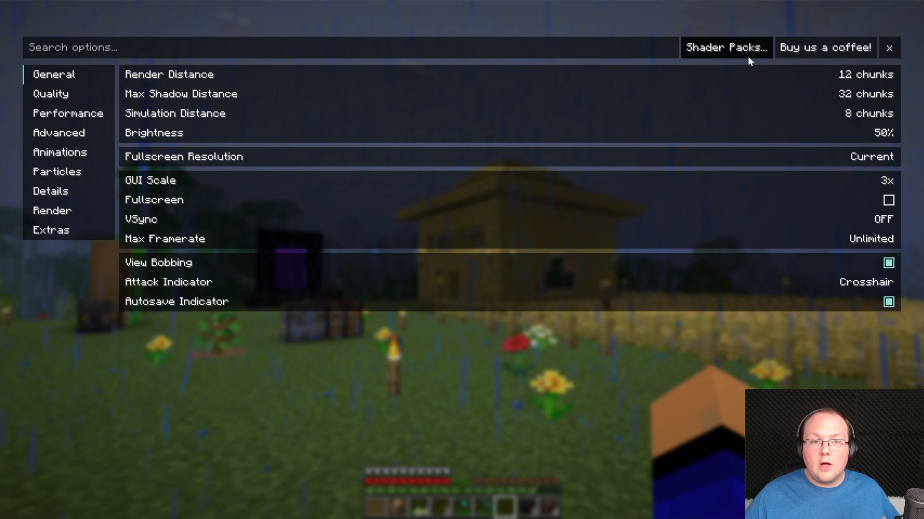
click(726, 48)
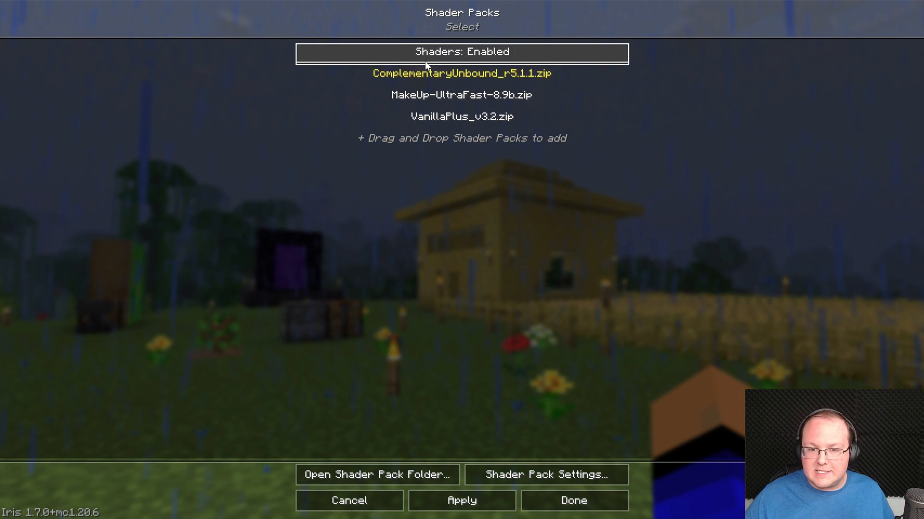
mouse_move(414, 335)
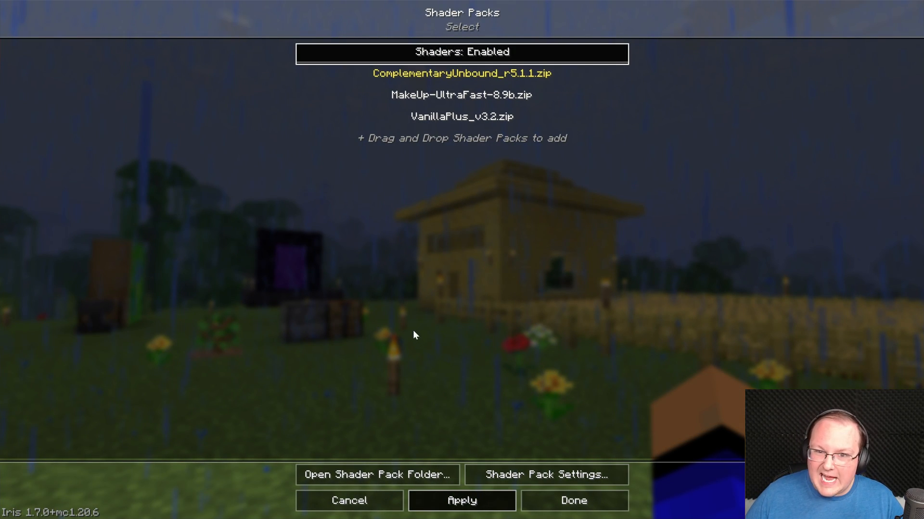
mouse_move(406, 301)
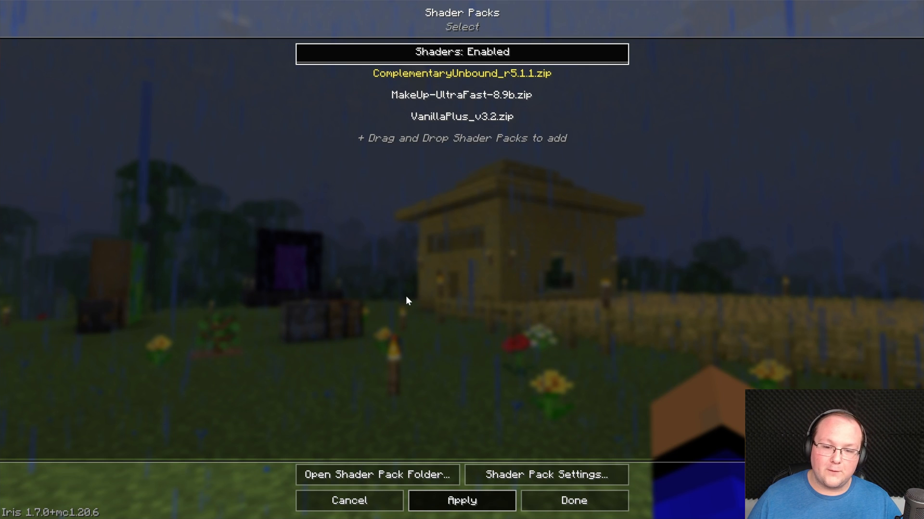
mouse_move(524, 328)
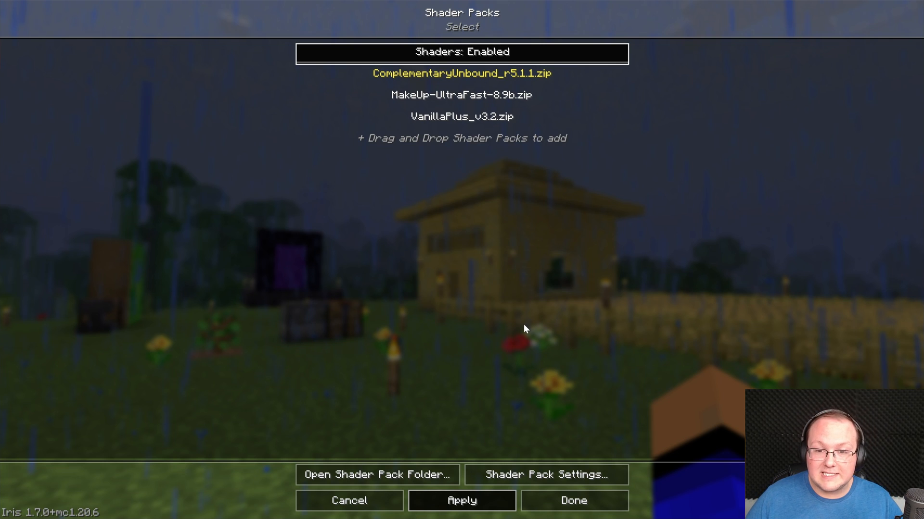
click(572, 501)
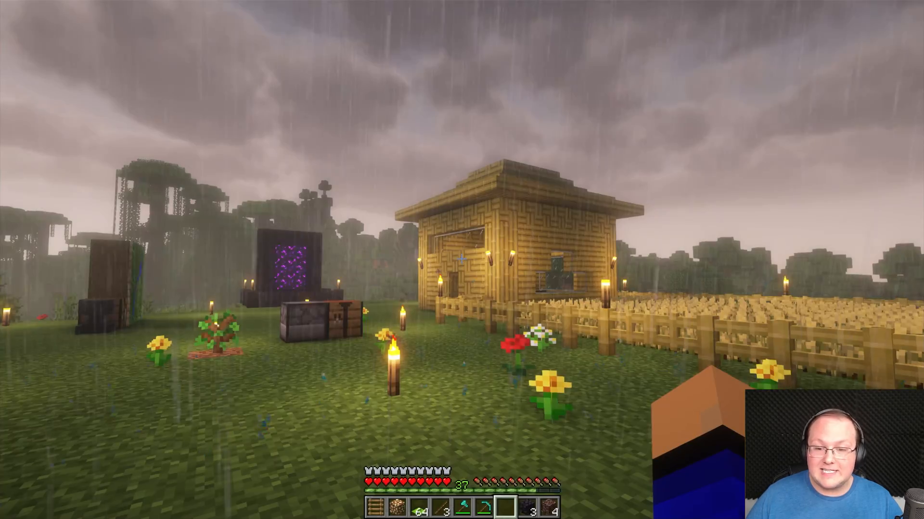
mouse_move(462, 260)
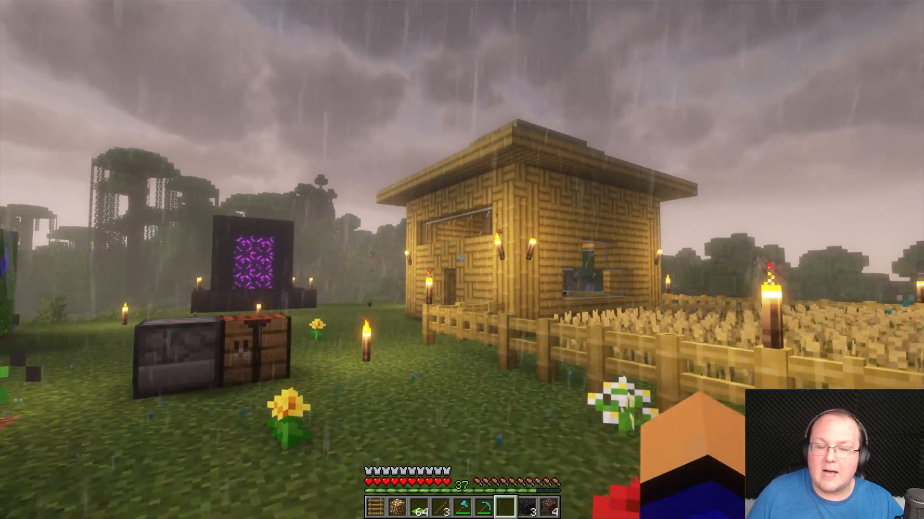
mouse_move(462, 259)
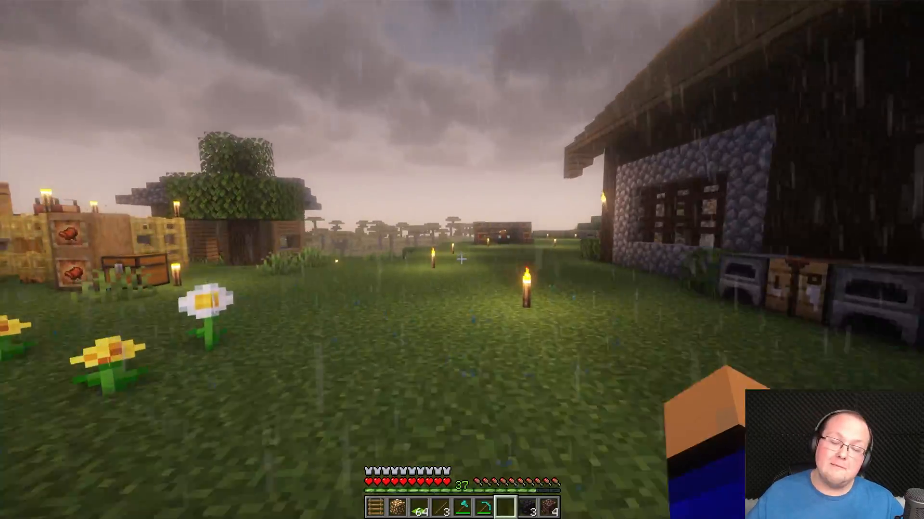
mouse_move(462, 260)
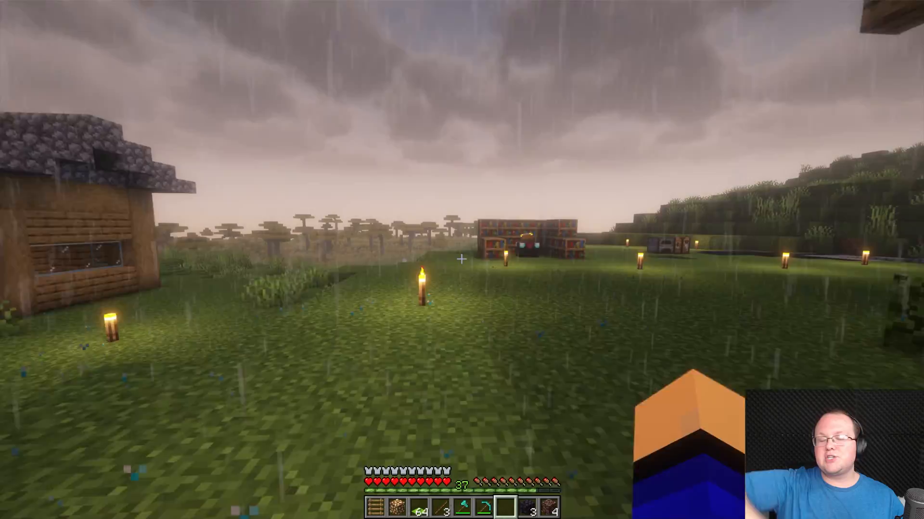